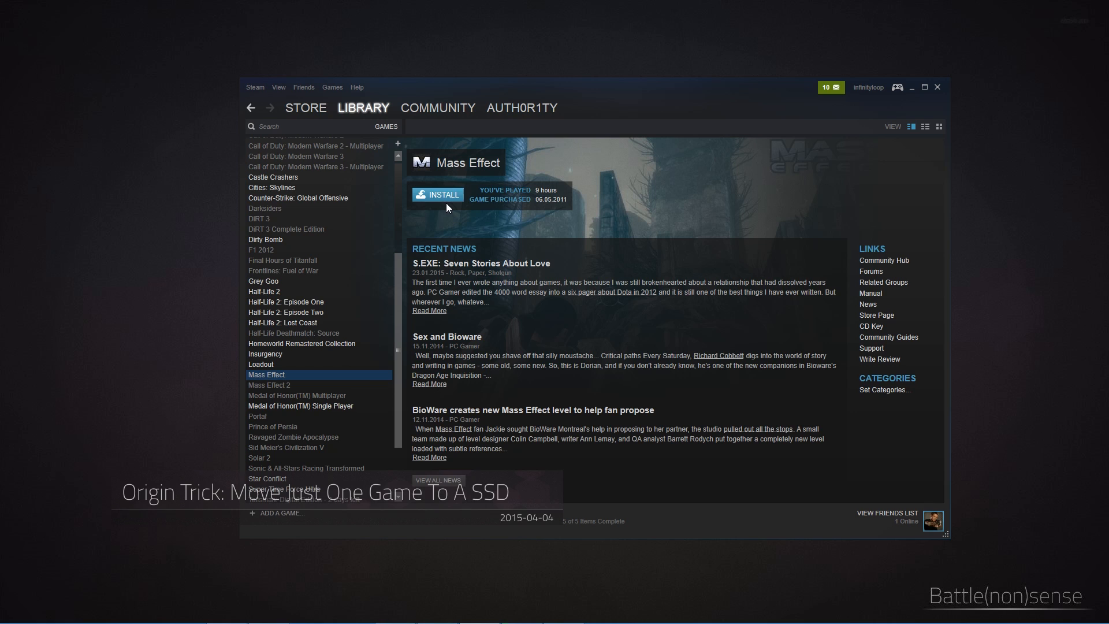
Start installing Mass Effect in Steam and review the install library locations, keeping E:\Steam.
left_click(438, 196)
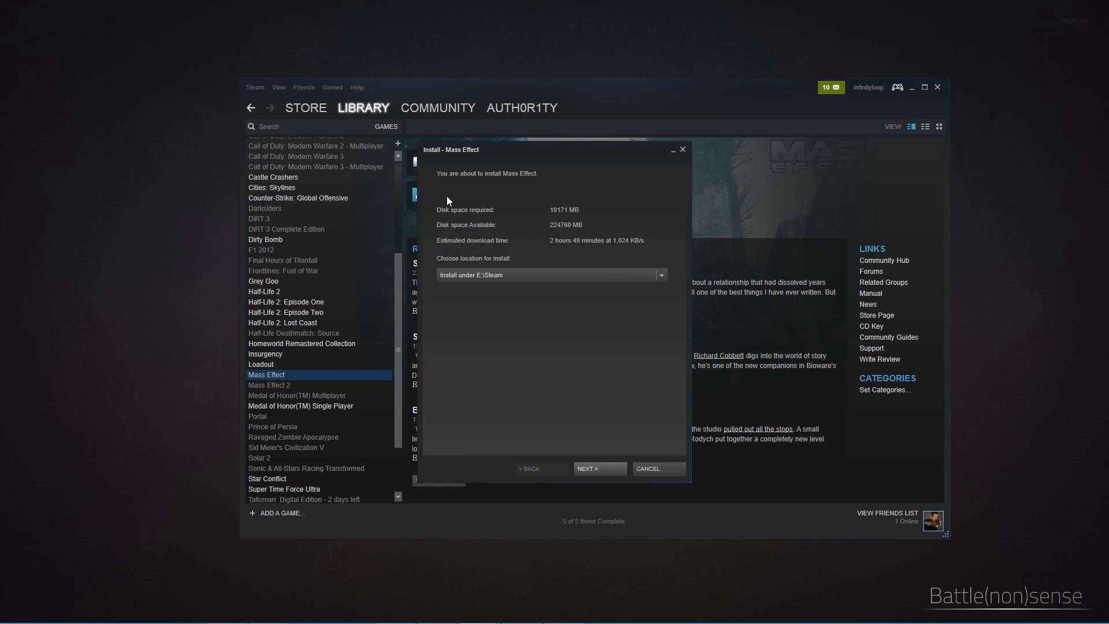
left_click(659, 275)
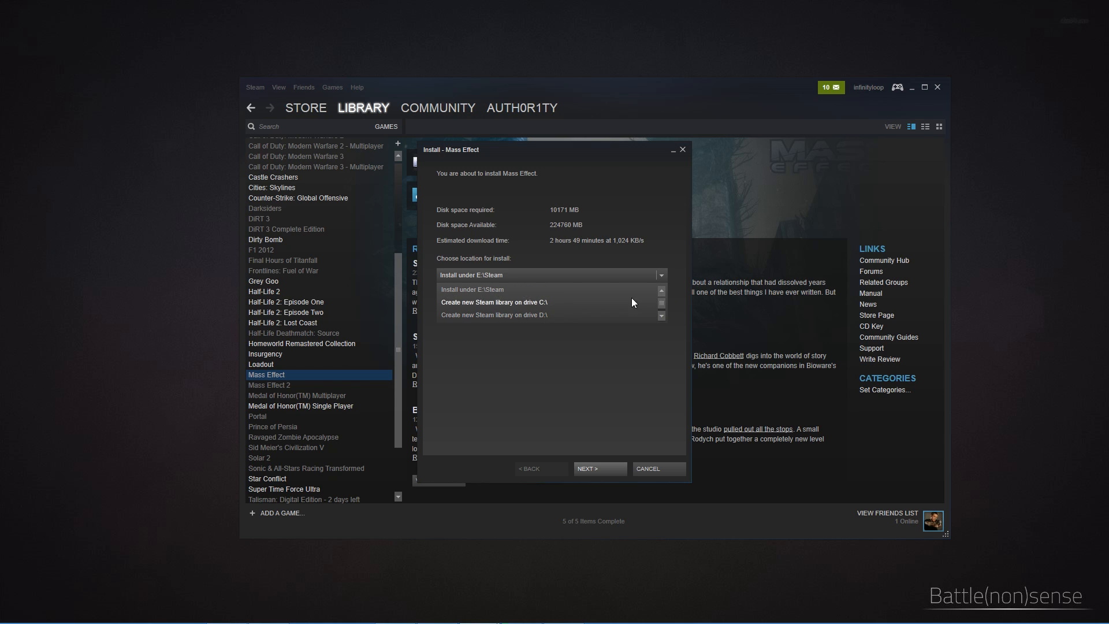
mouse_move(625, 295)
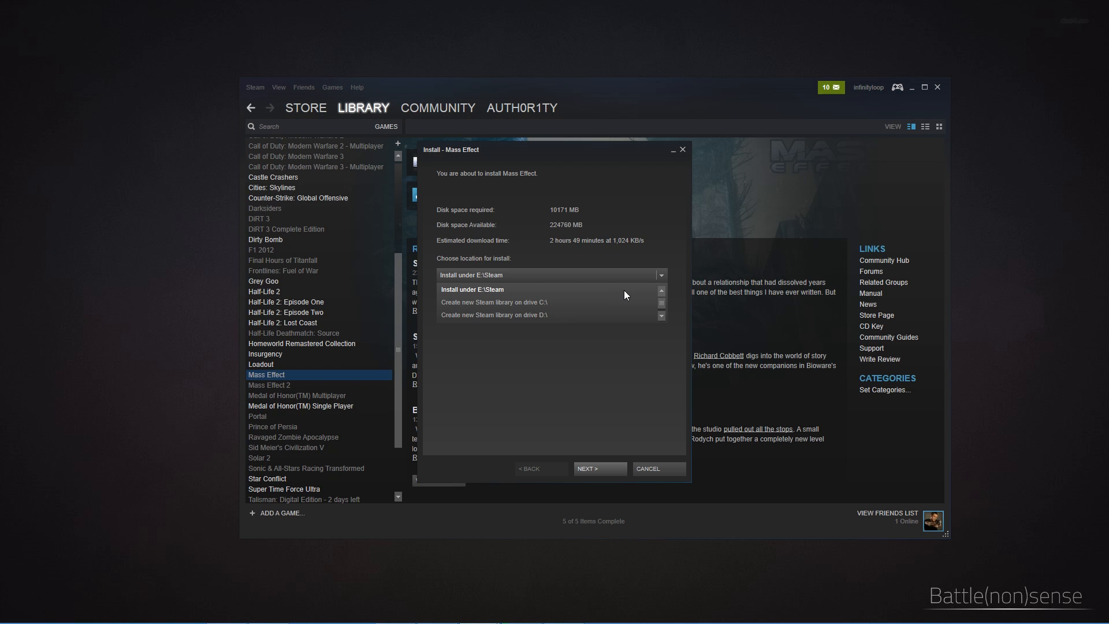
left_click(471, 289)
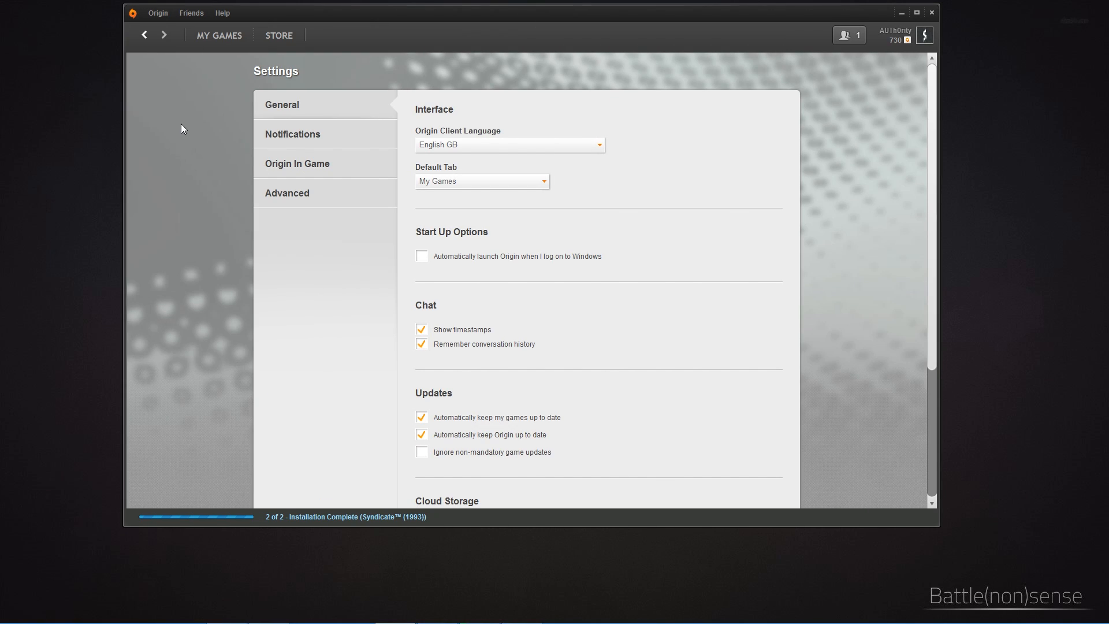
Show Origin's Advanced settings with the single E:\Origin\Games install location.
left_click(288, 193)
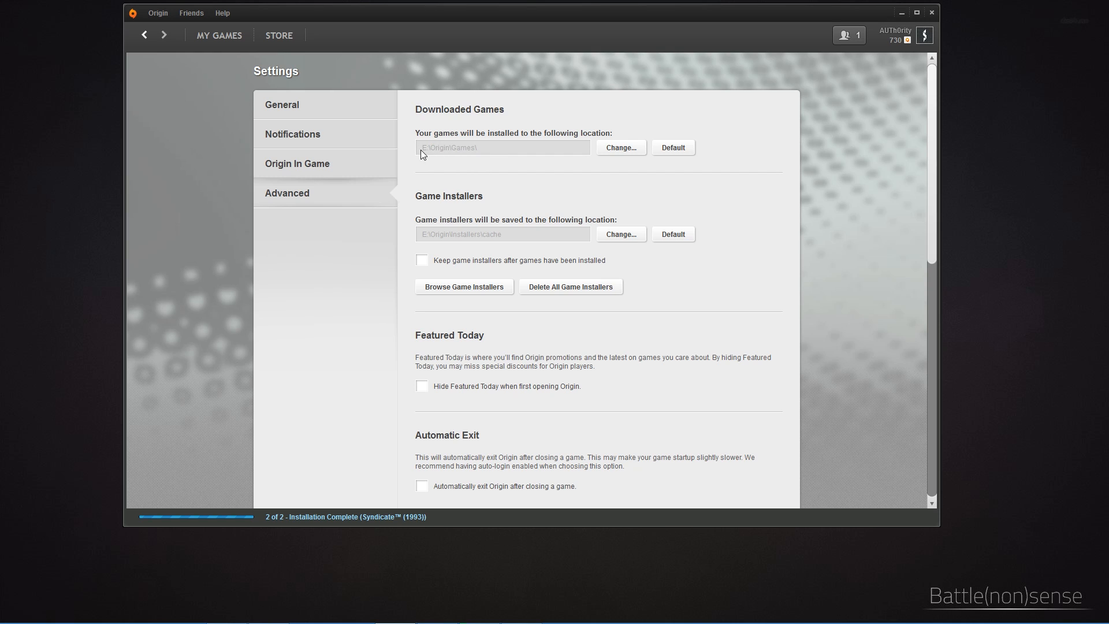
mouse_move(479, 157)
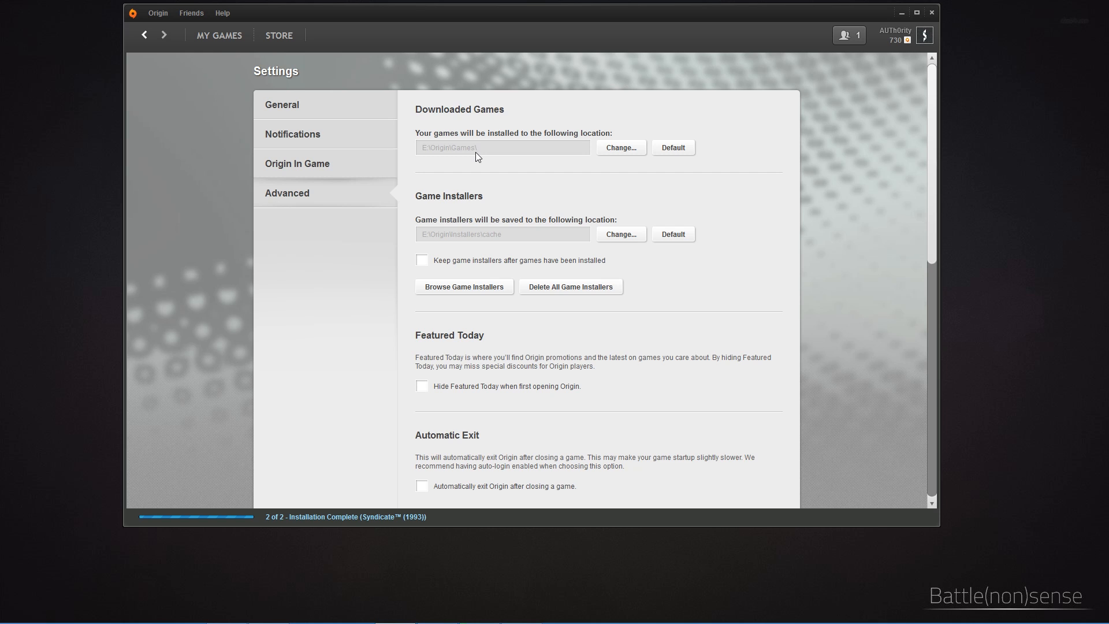
left_click(218, 36)
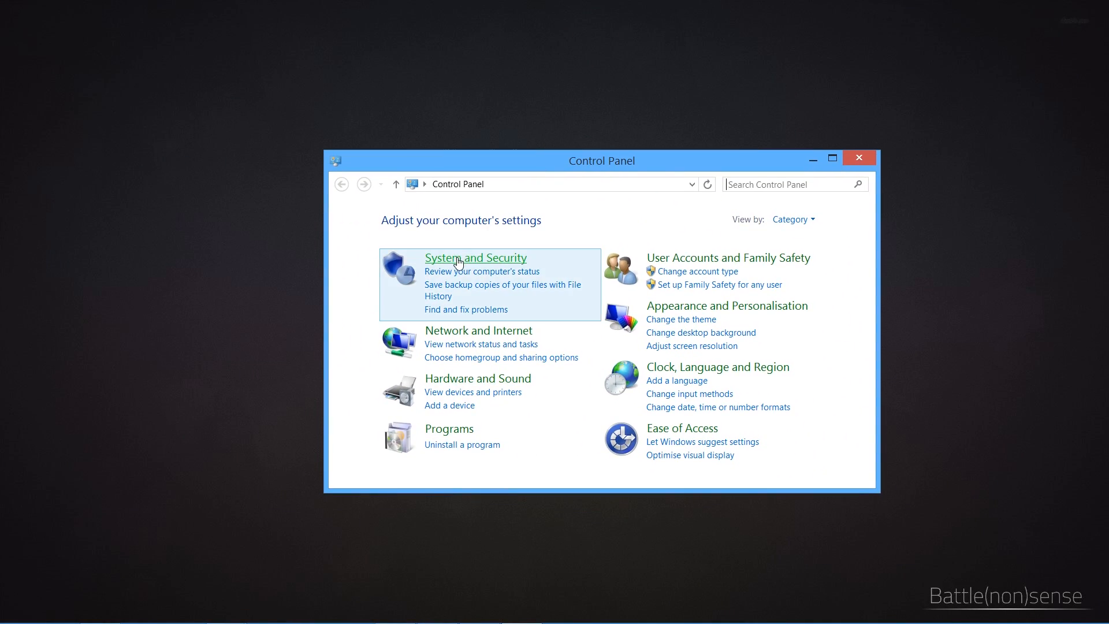
Reach Disk Management in Computer Management to list volumes such as games (E:) and Temp (H:).
left_click(474, 258)
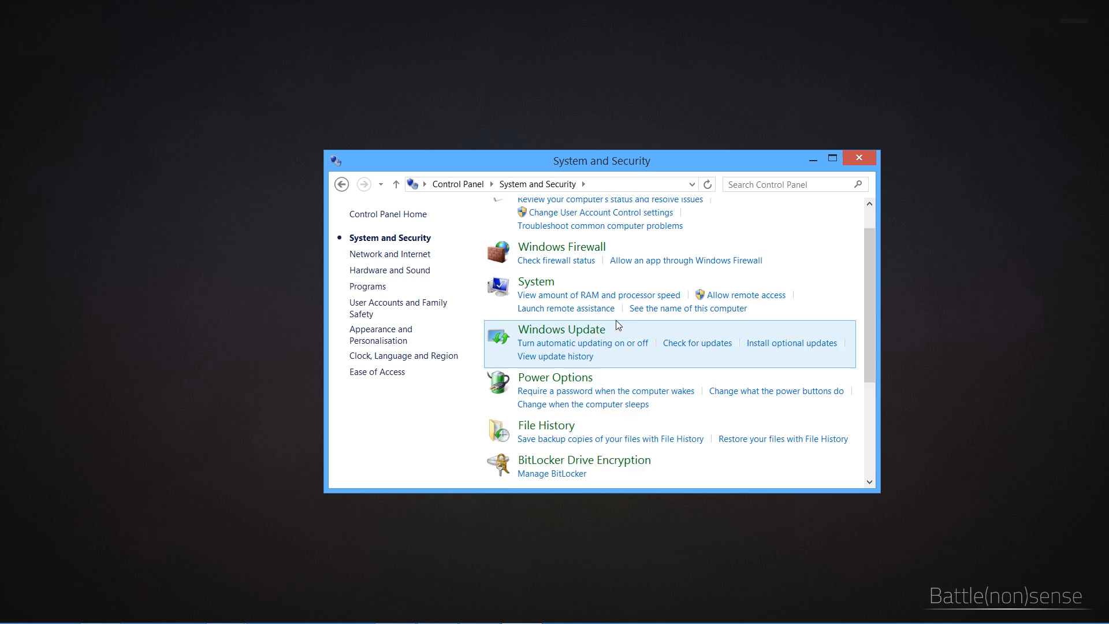
scroll("down", 3)
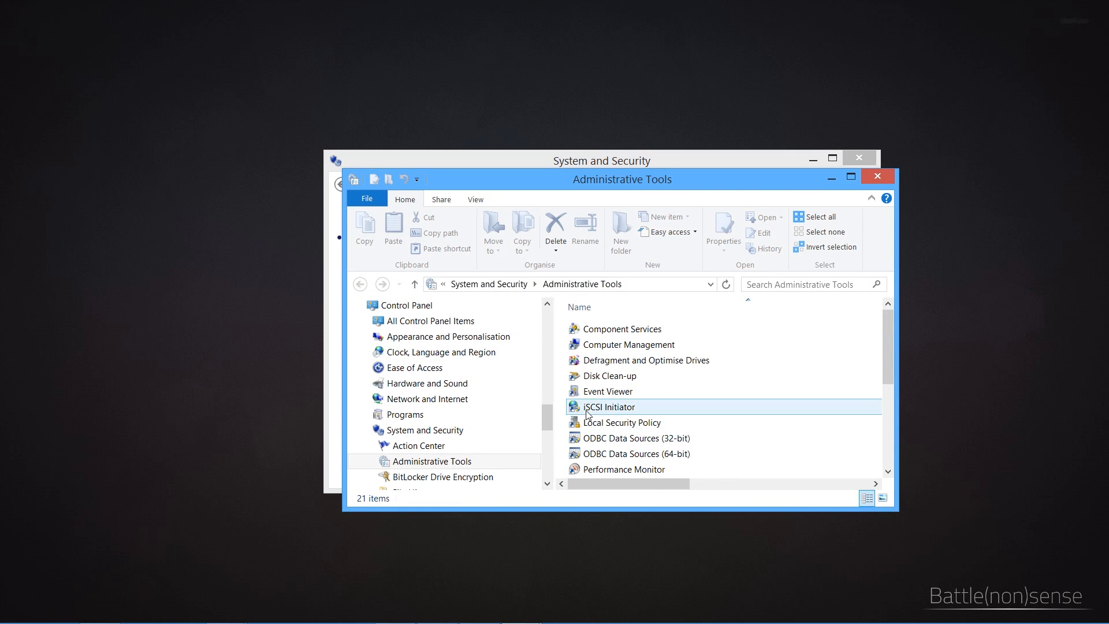
double_click(628, 344)
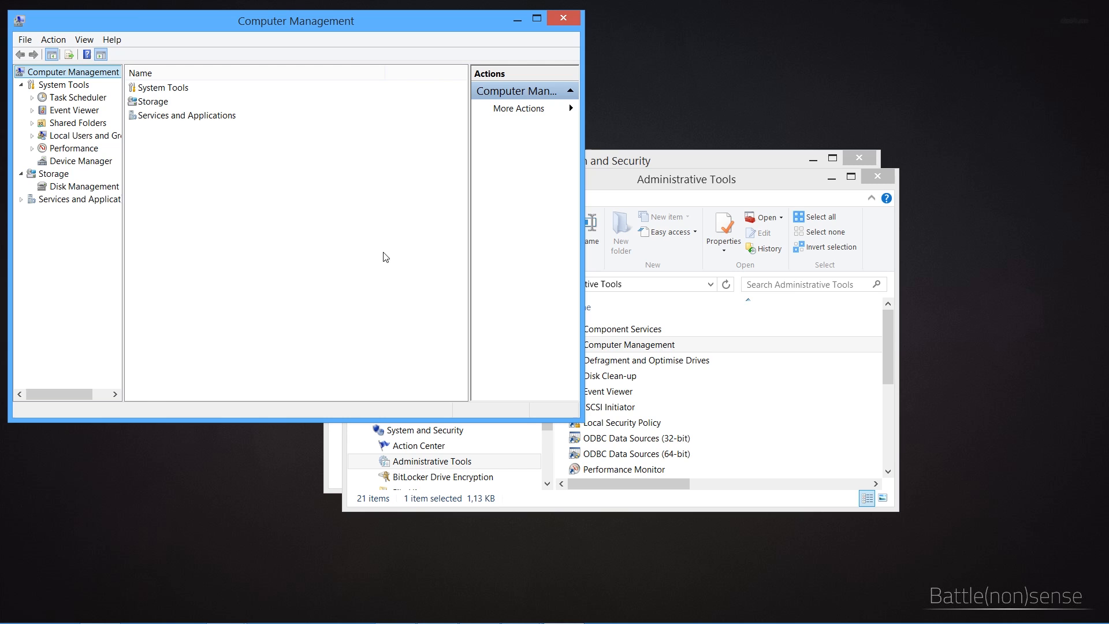
left_click(81, 186)
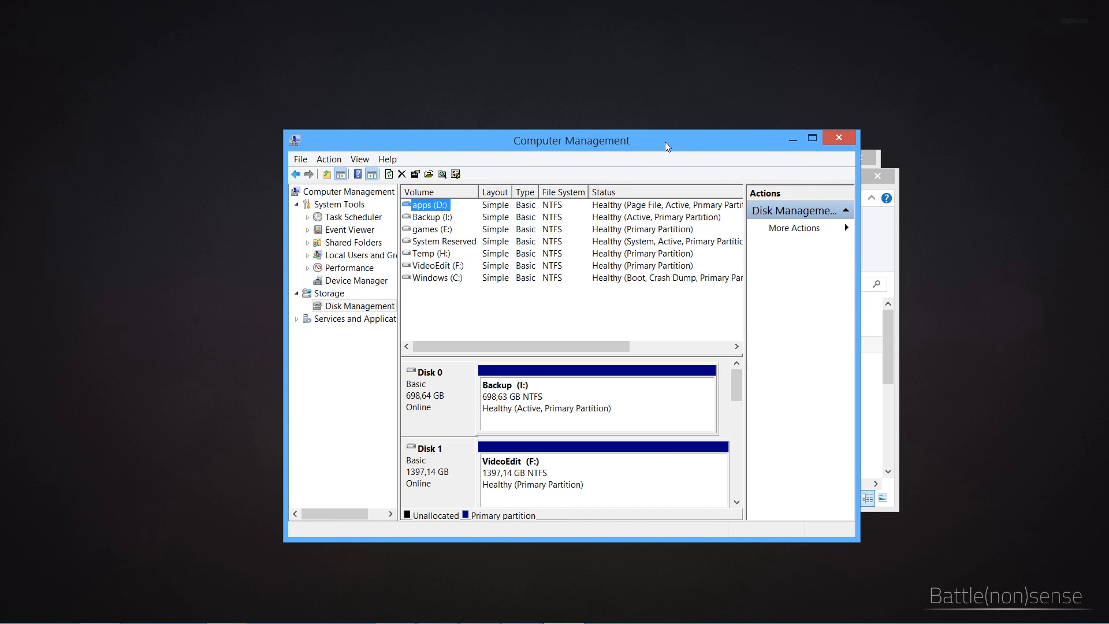
mouse_move(553, 234)
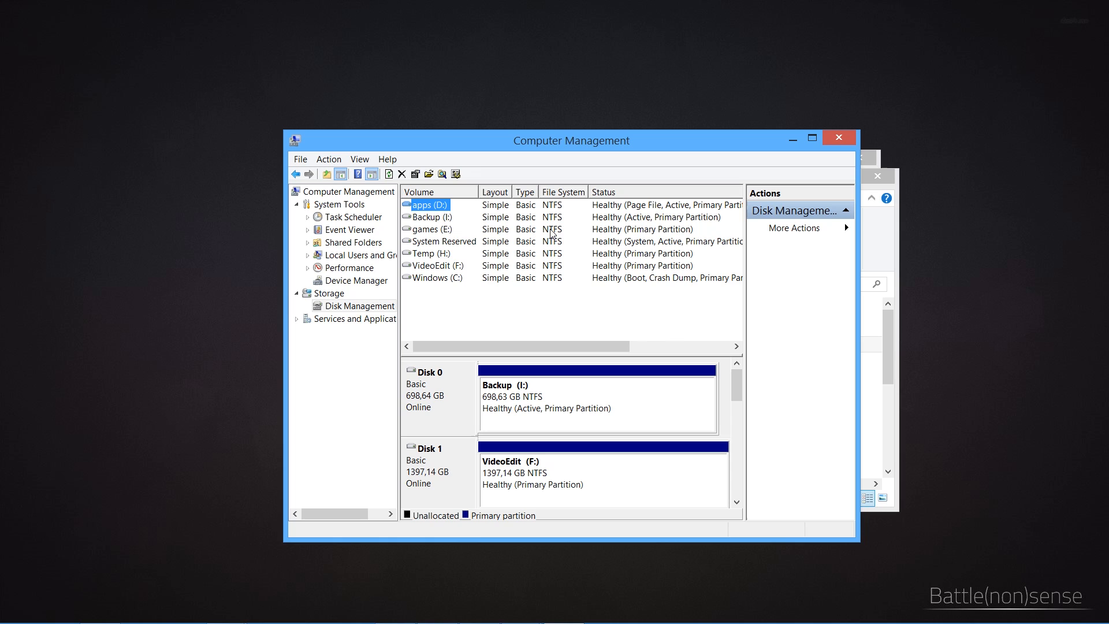
mouse_move(556, 215)
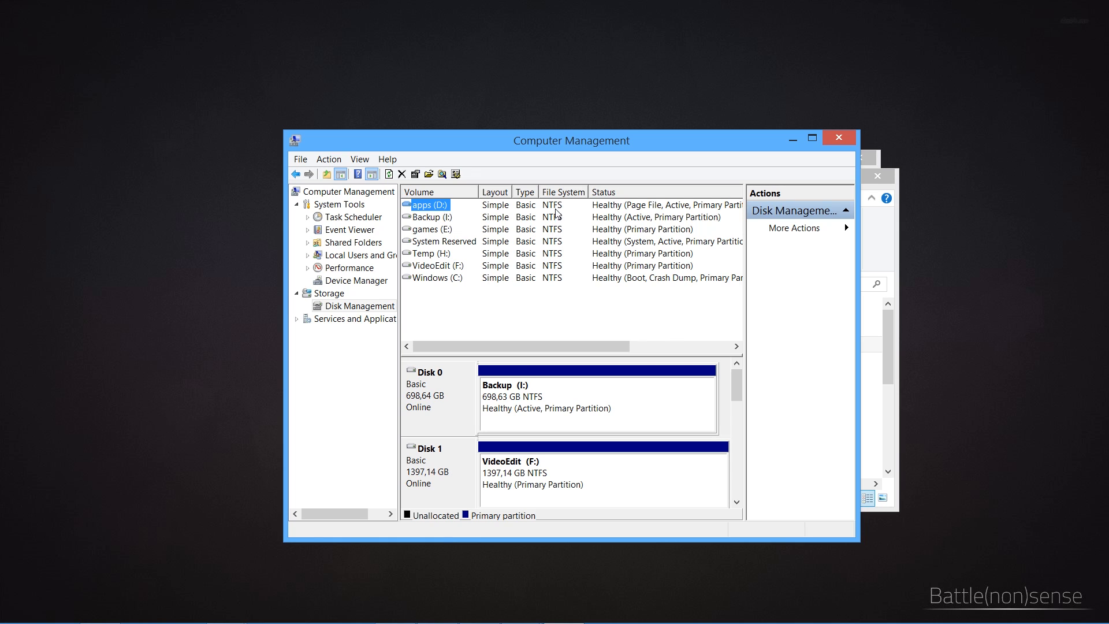
mouse_move(563, 284)
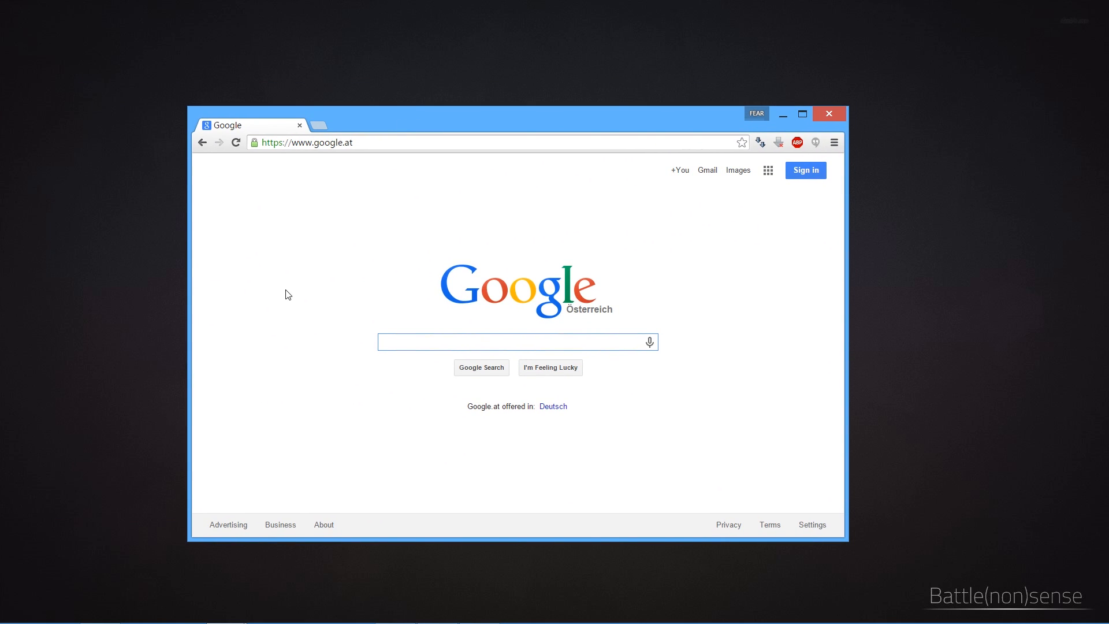
Find the Link Shell Extension site via Google and jump to its download section for 64-bit Windows.
type("link shell extension")
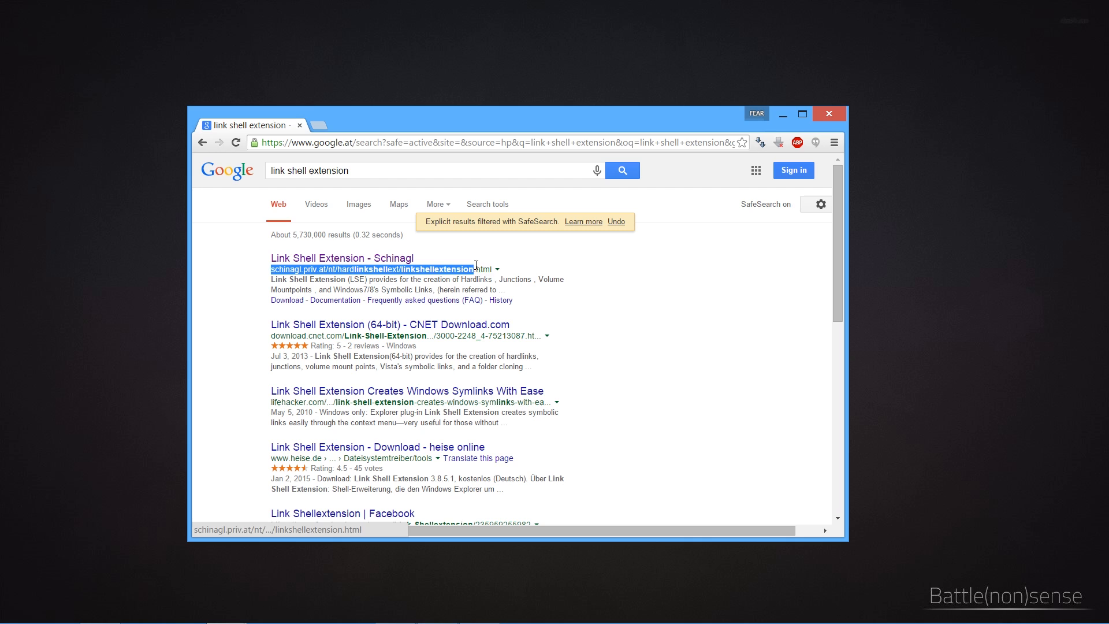
left_click(342, 257)
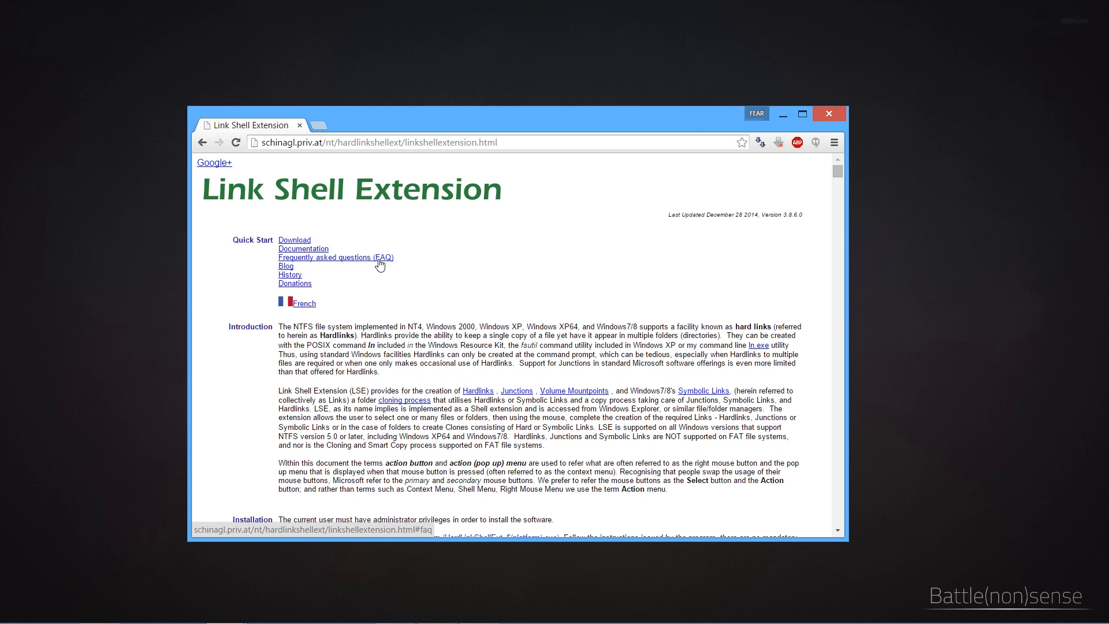
mouse_move(357, 332)
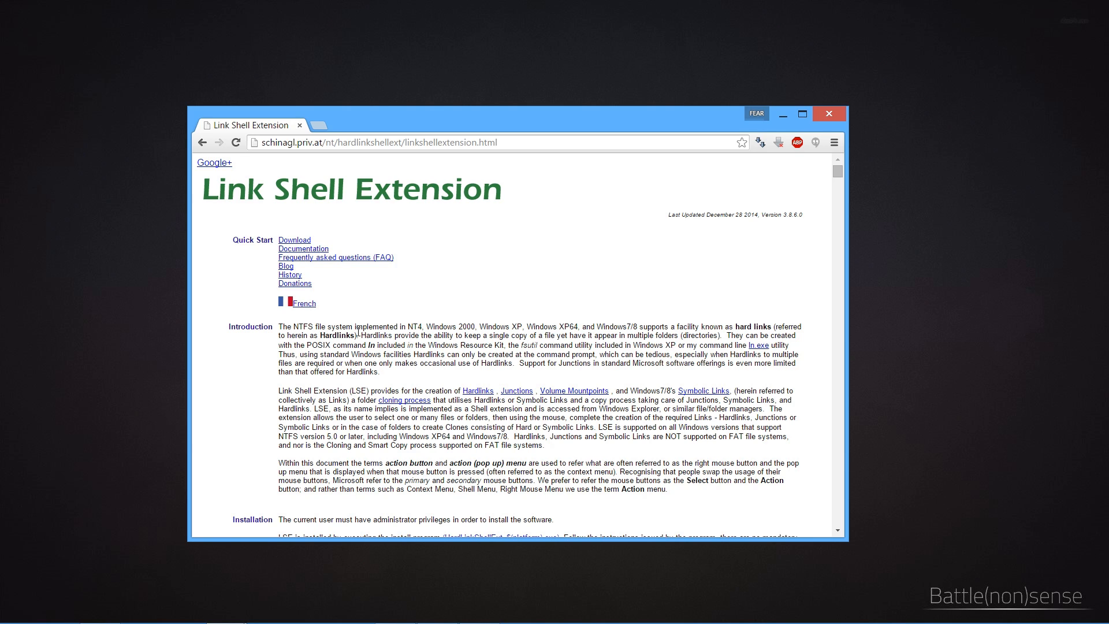
key("ctrl+f")
type("download")
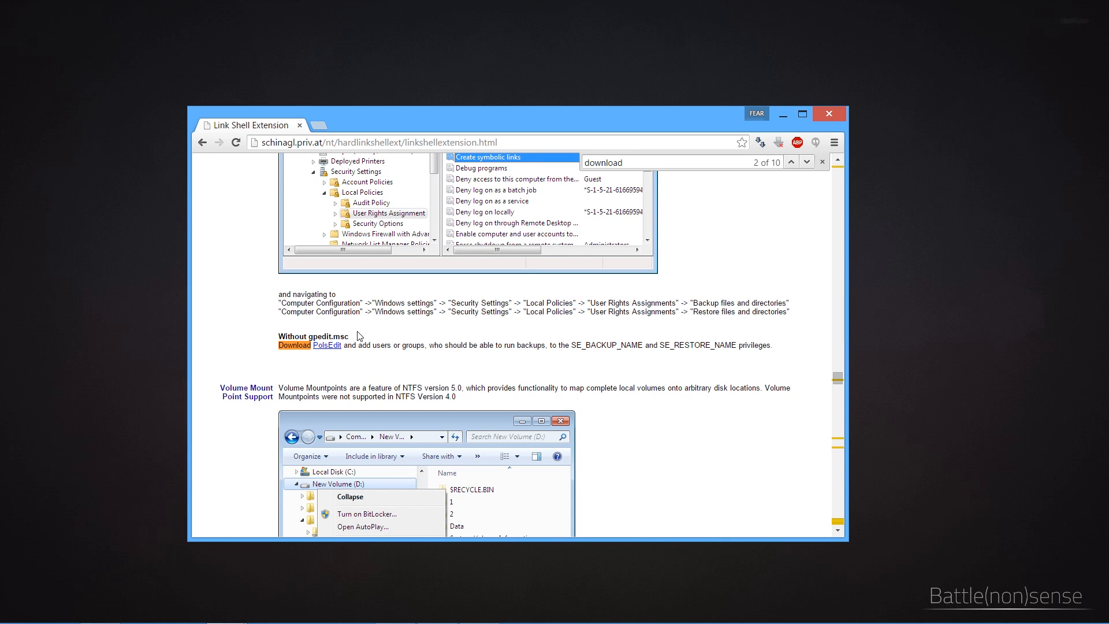
mouse_move(805, 162)
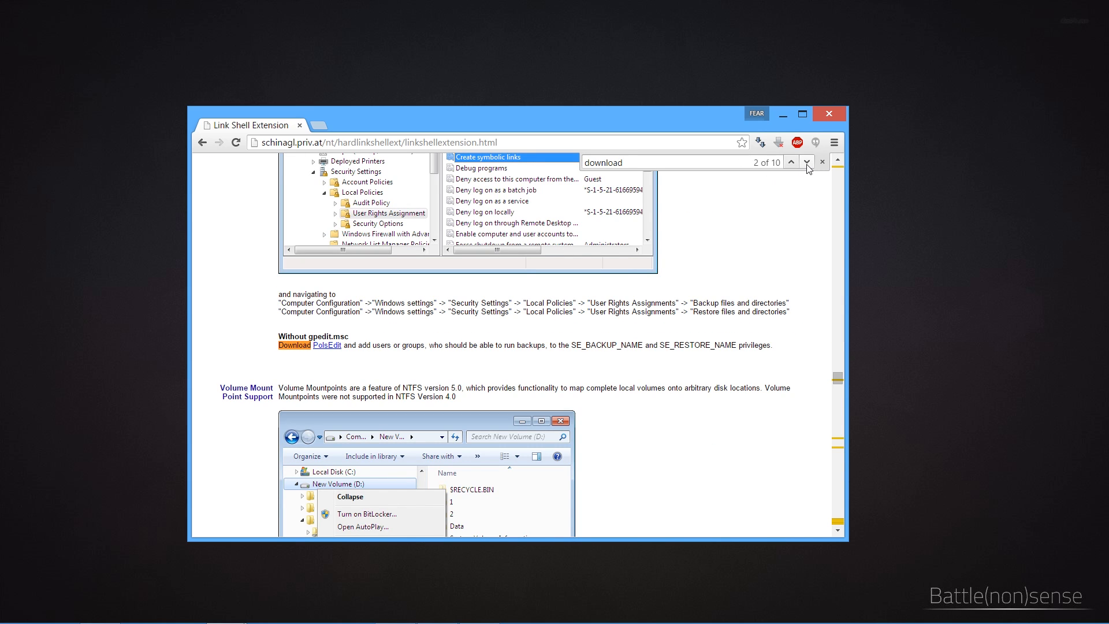
left_click(805, 161)
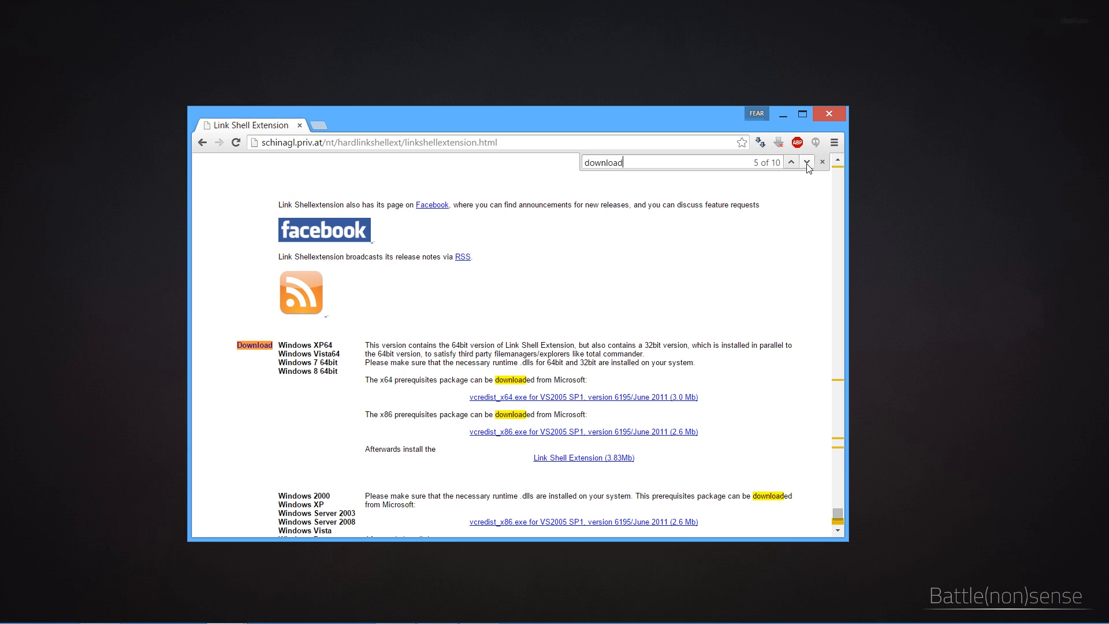
mouse_move(397, 344)
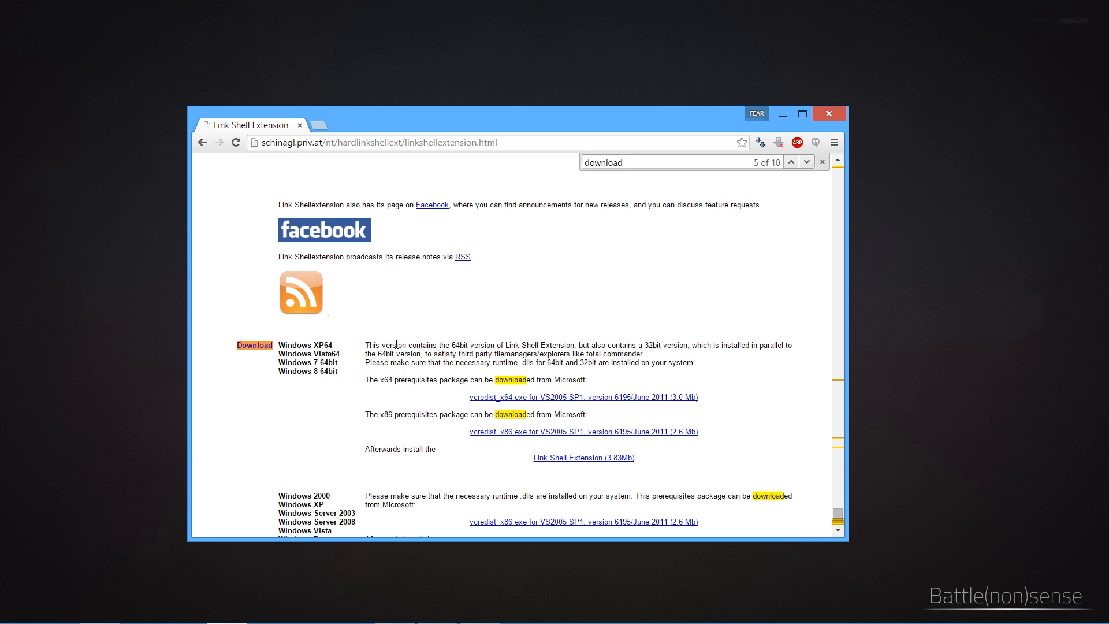
scroll("down", 3)
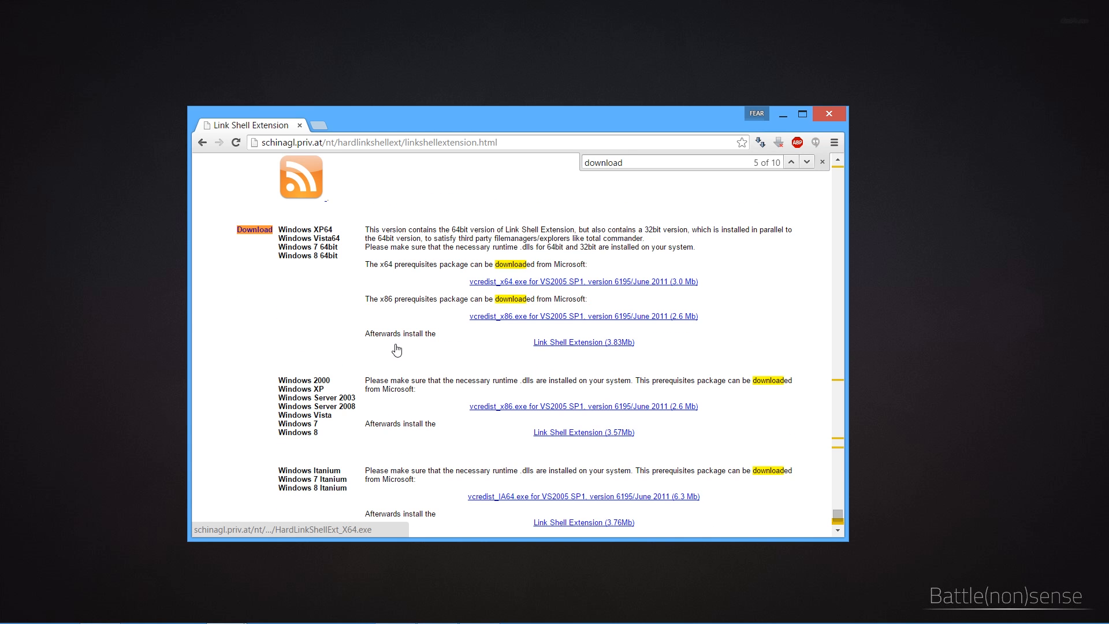
mouse_move(572, 317)
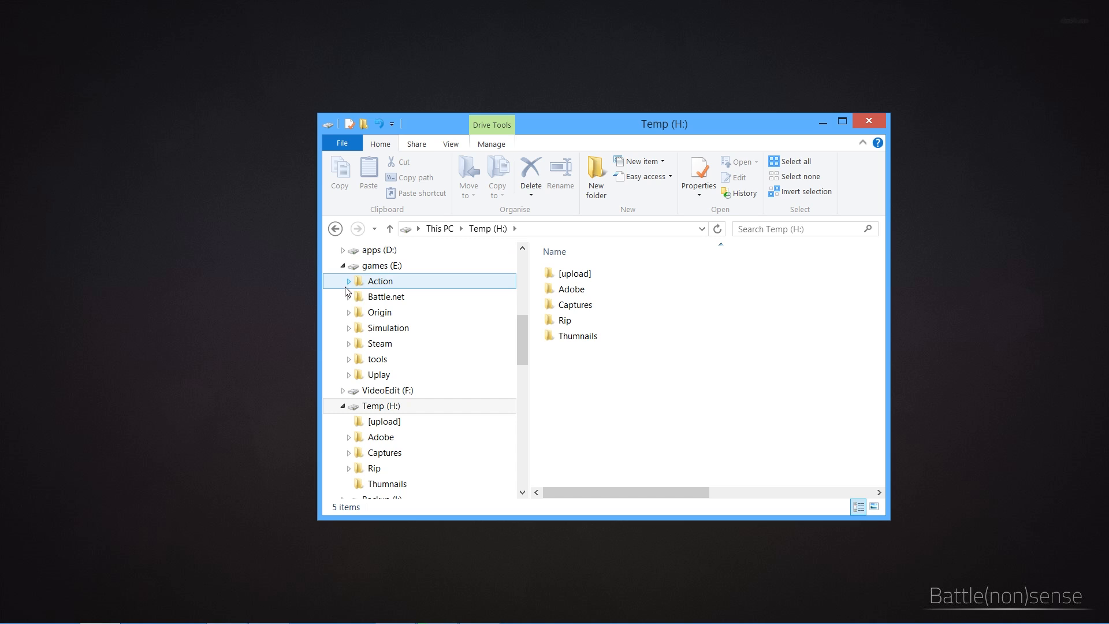
Cut the Battlefield 4 CTE folder from E:\Origin\Games.
left_click(386, 297)
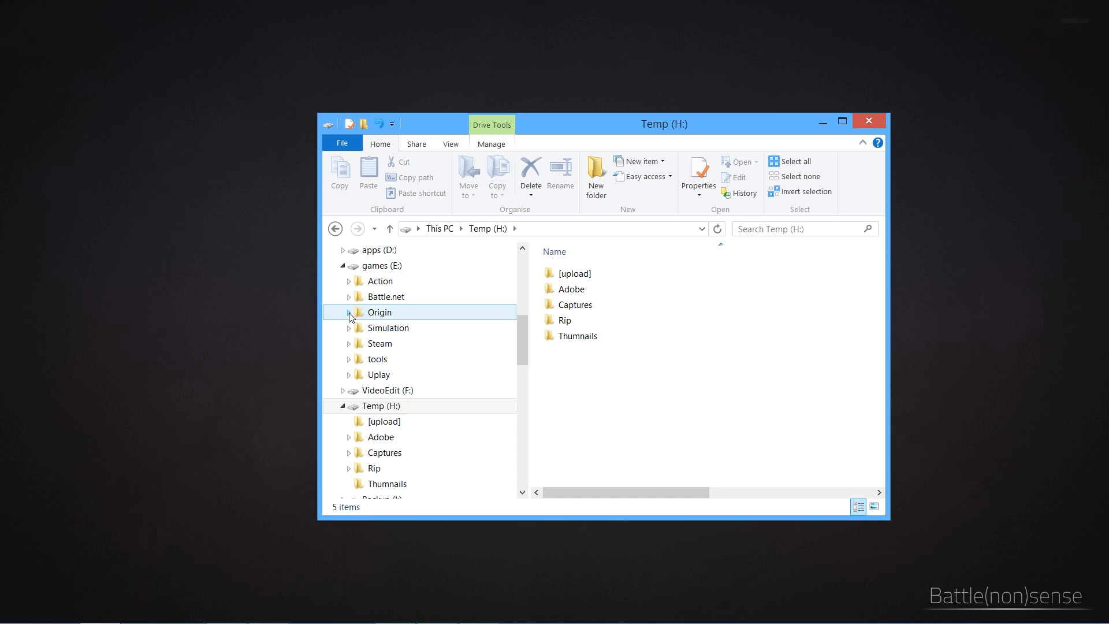
left_click(349, 312)
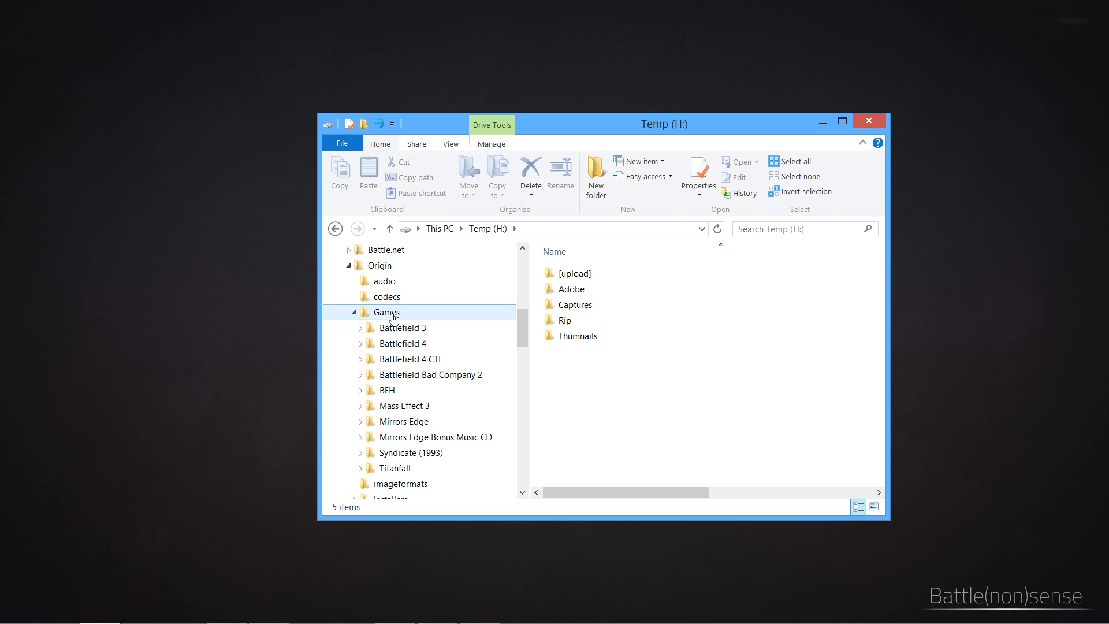
double_click(386, 312)
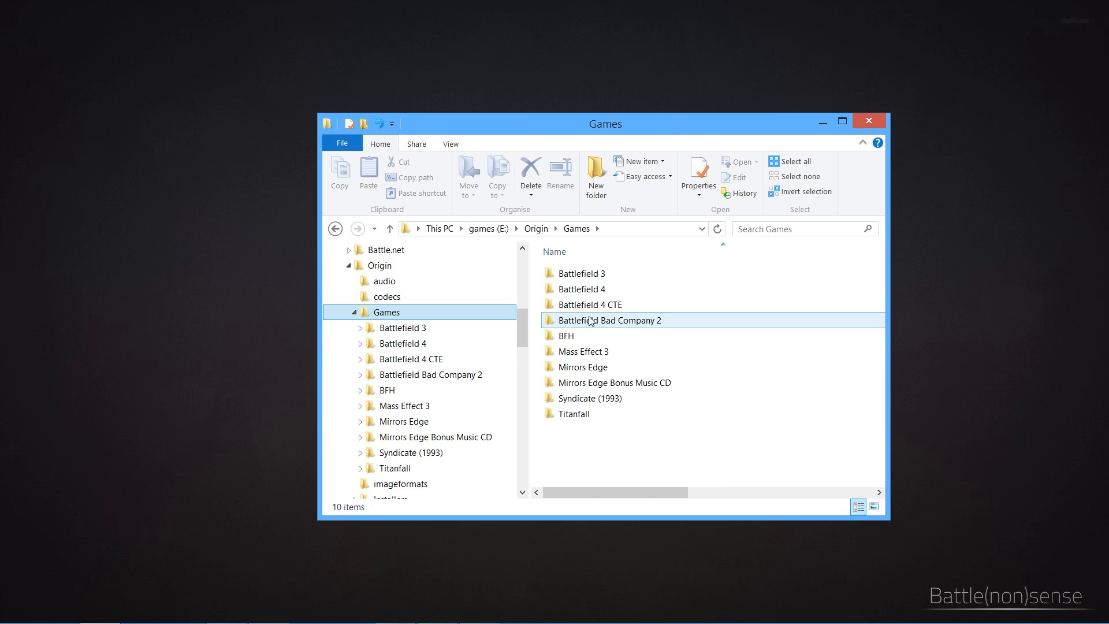
right_click(607, 320)
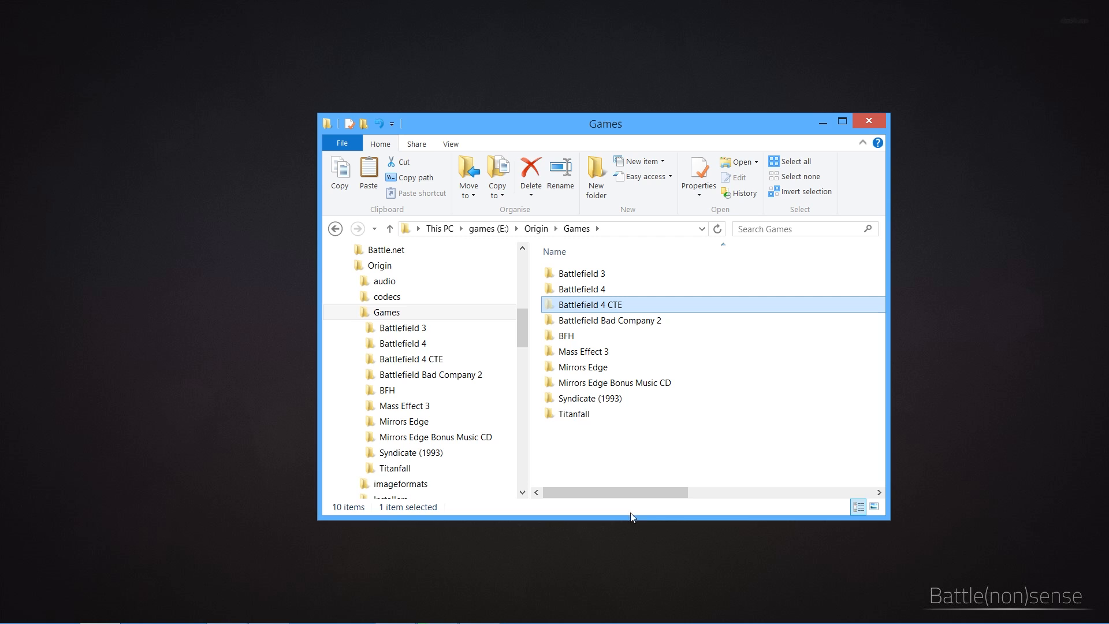
scroll("down", 3)
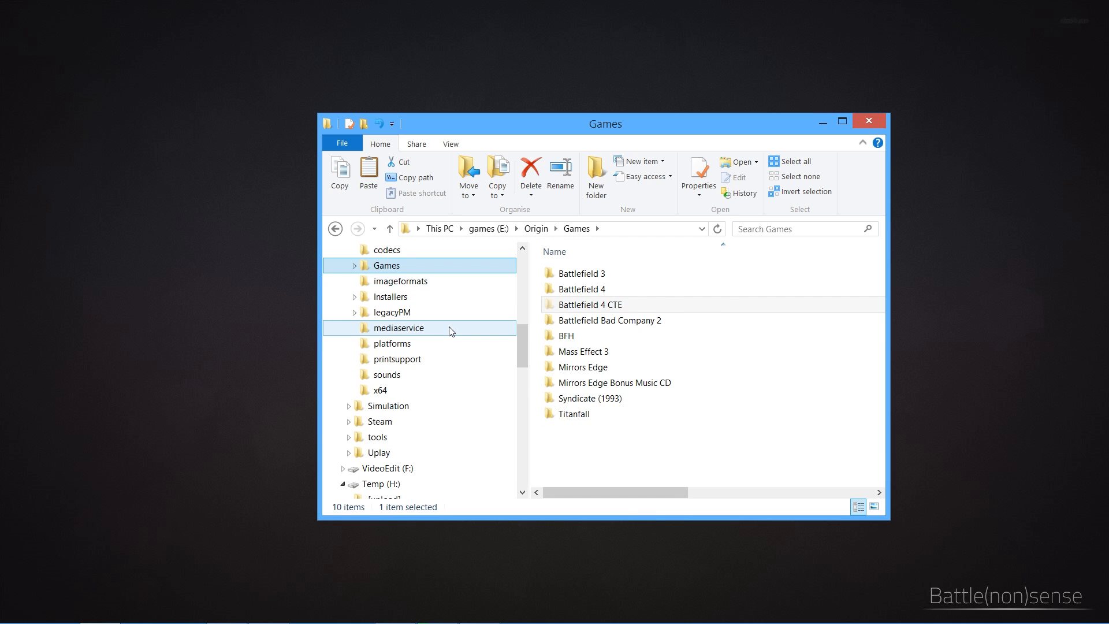
Create a Games folder on Temp (H:) and paste Battlefield 4 CTE into it.
left_click(379, 484)
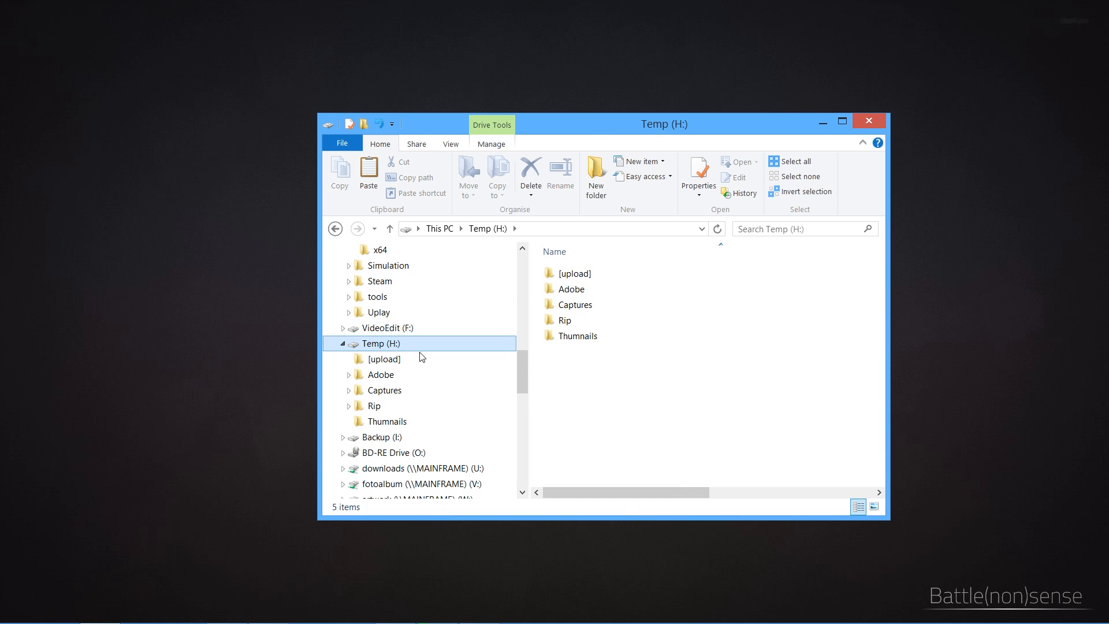
left_click(596, 176)
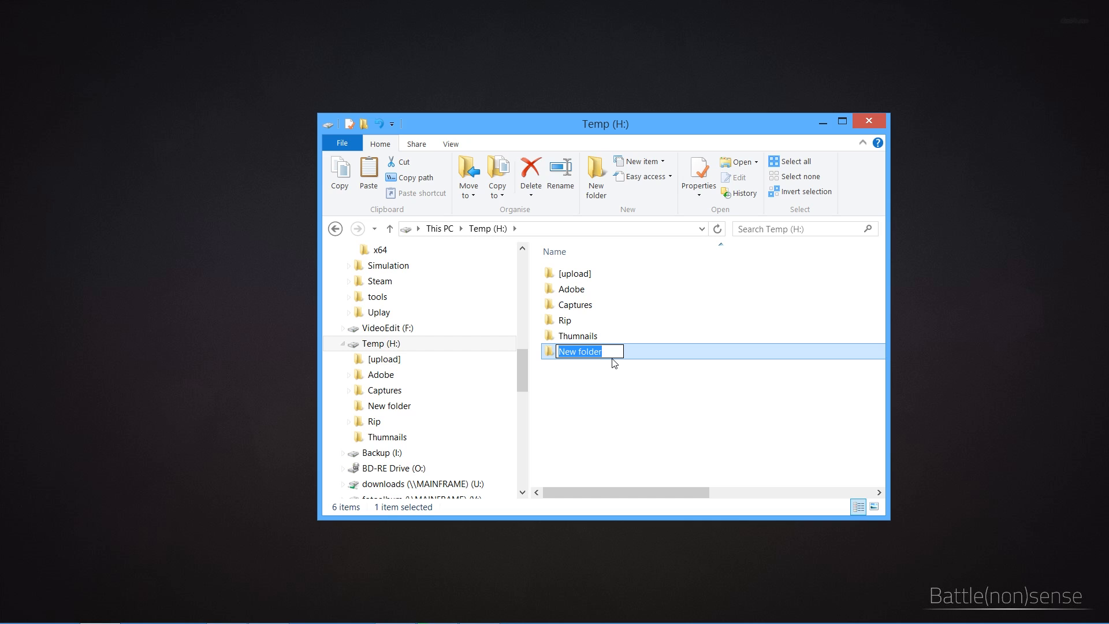
type("Games")
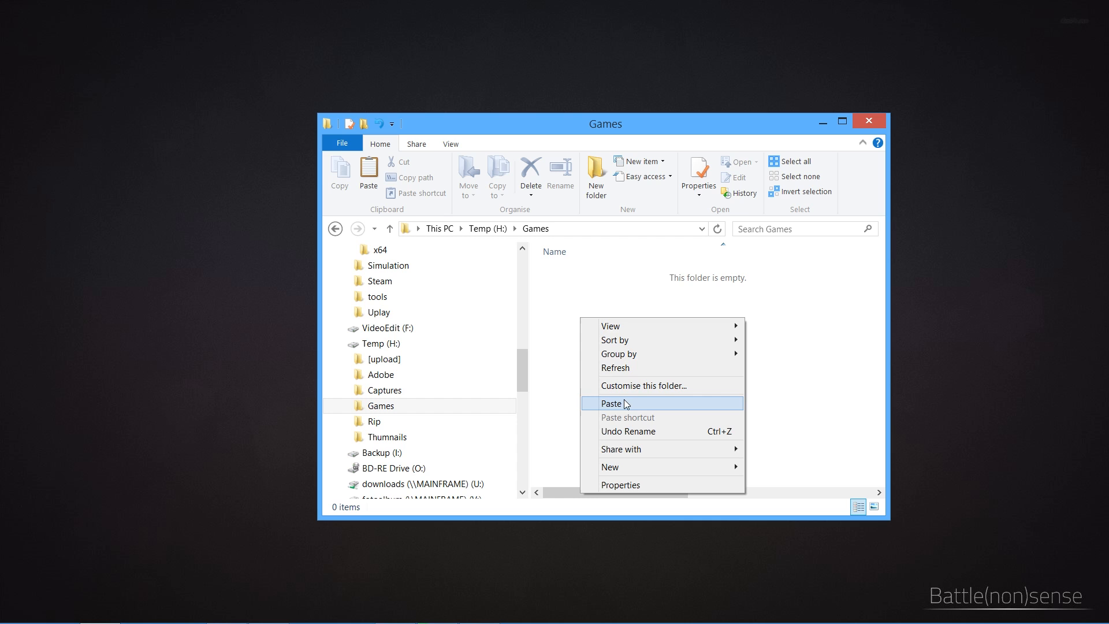
left_click(610, 403)
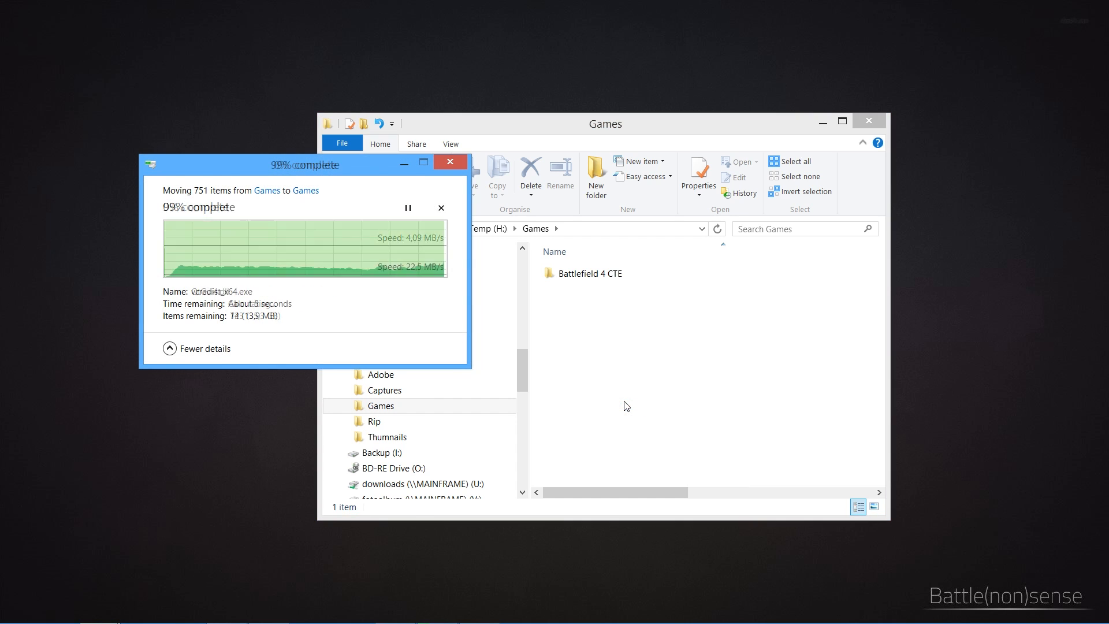
left_click(590, 273)
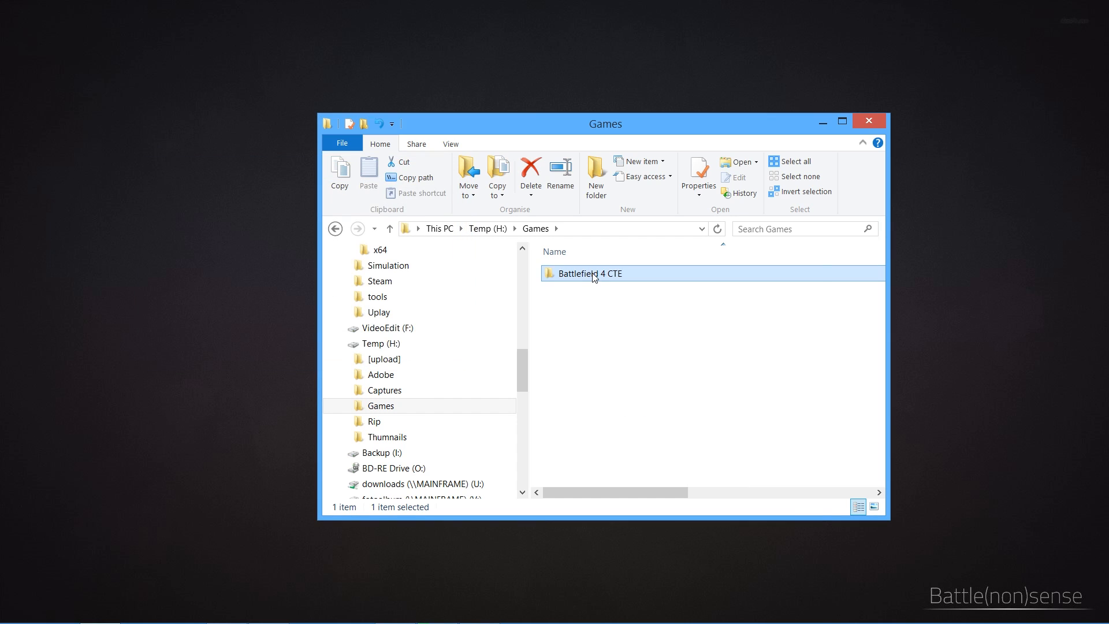
Pick the moved Battlefield 4 CTE folder as link source and drop it as a junction in E:\Origin\Games.
right_click(590, 274)
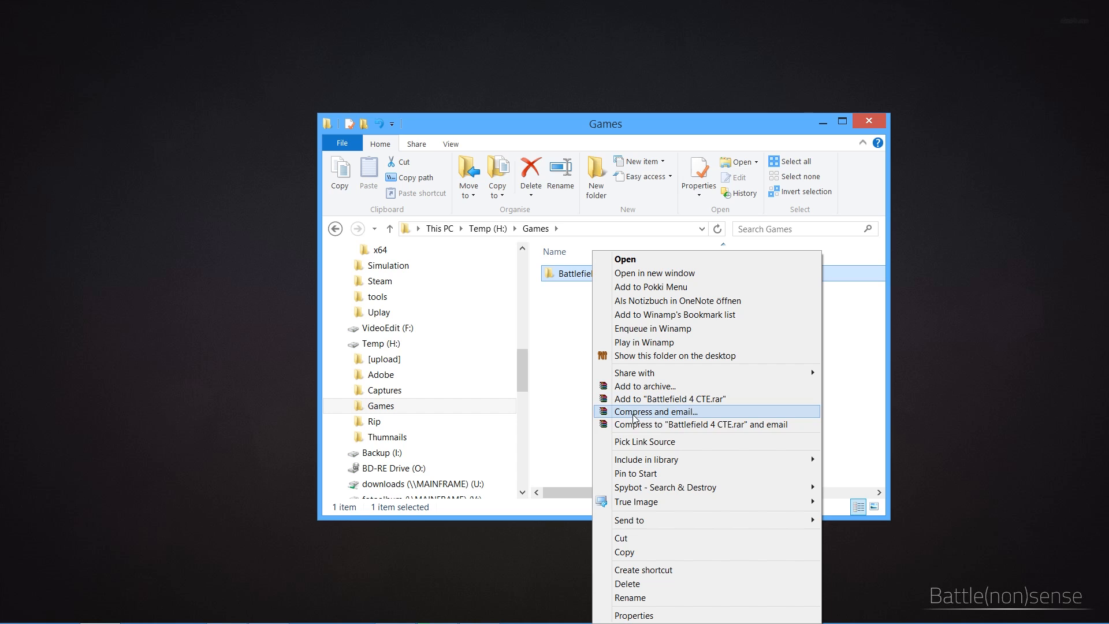
mouse_move(657, 441)
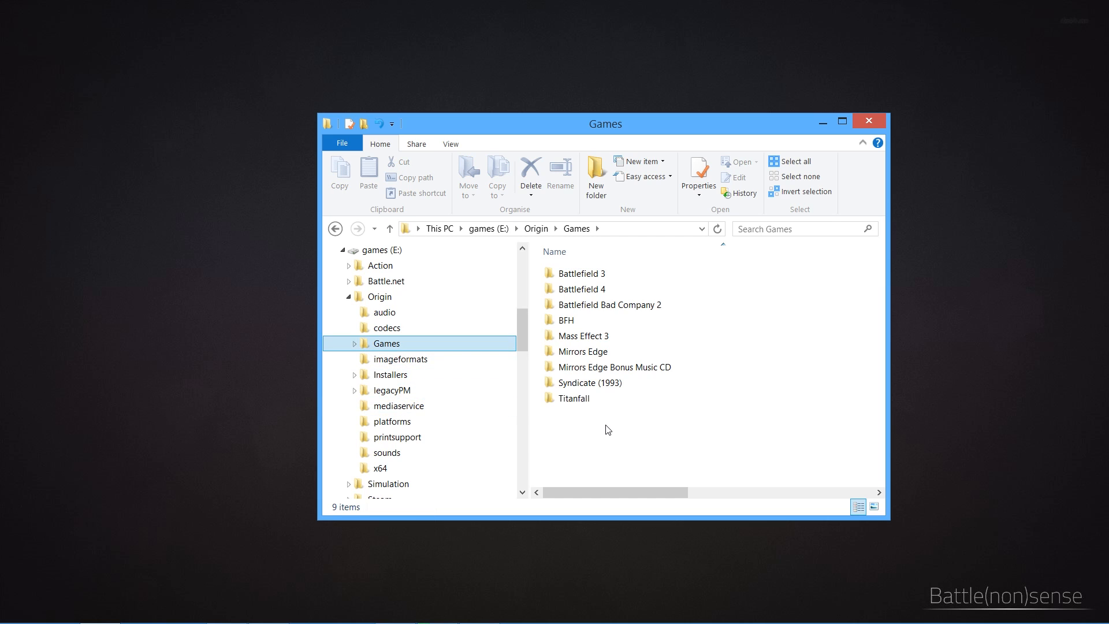
right_click(606, 430)
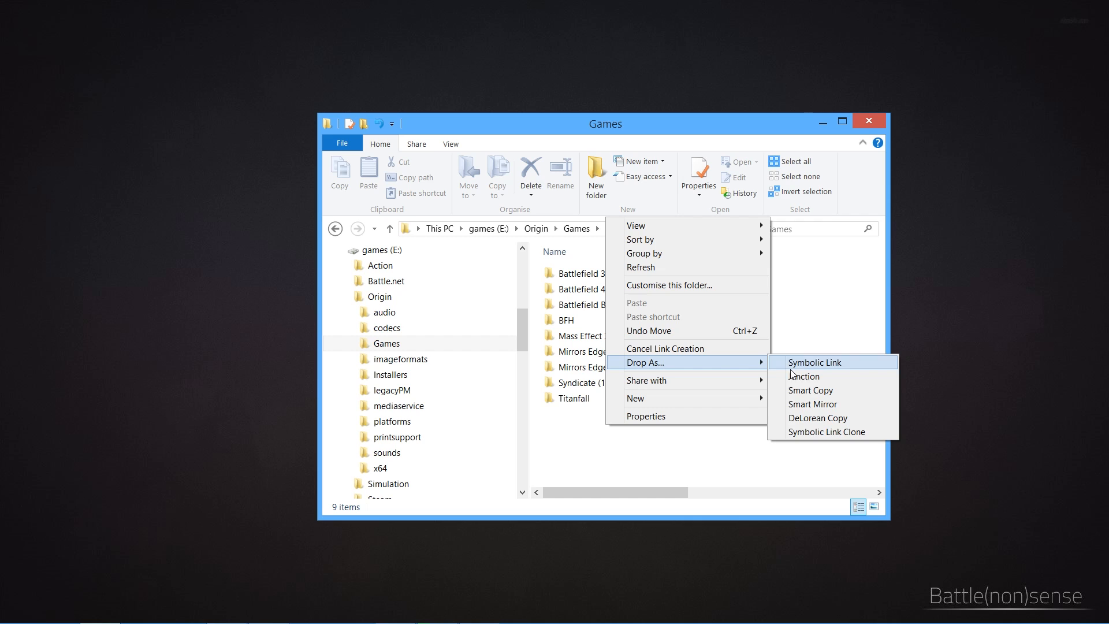
left_click(804, 376)
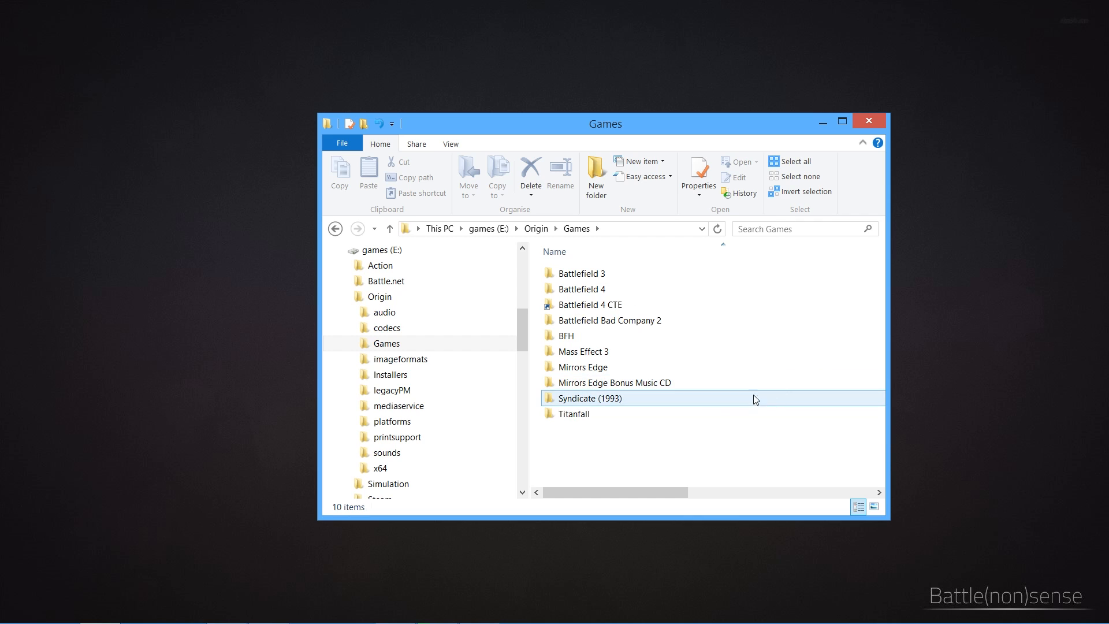
Browse the Battlefield 4 CTE junction's files and compare with H:\Games\Battlefield 4 CTE, selecting bf4cte.exe.
left_click(591, 304)
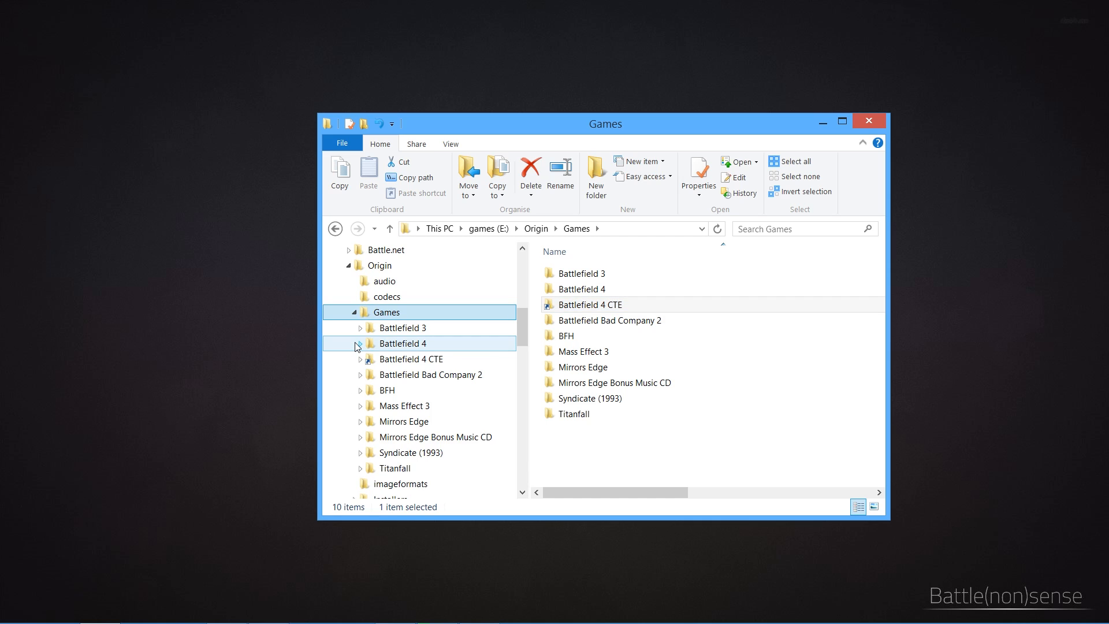
left_click(368, 358)
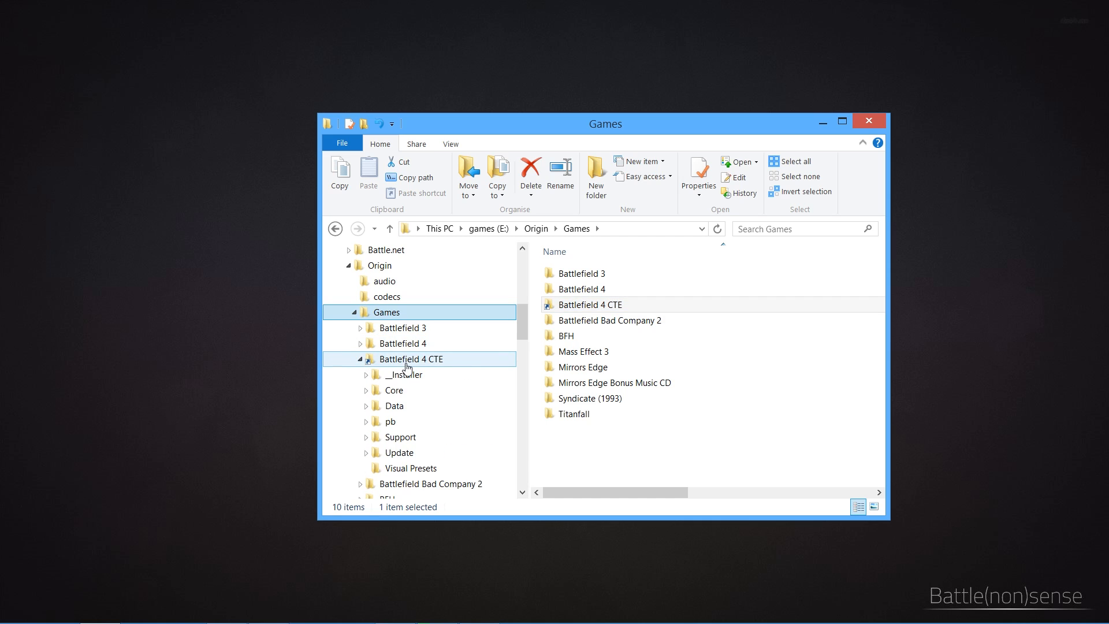
left_click(403, 375)
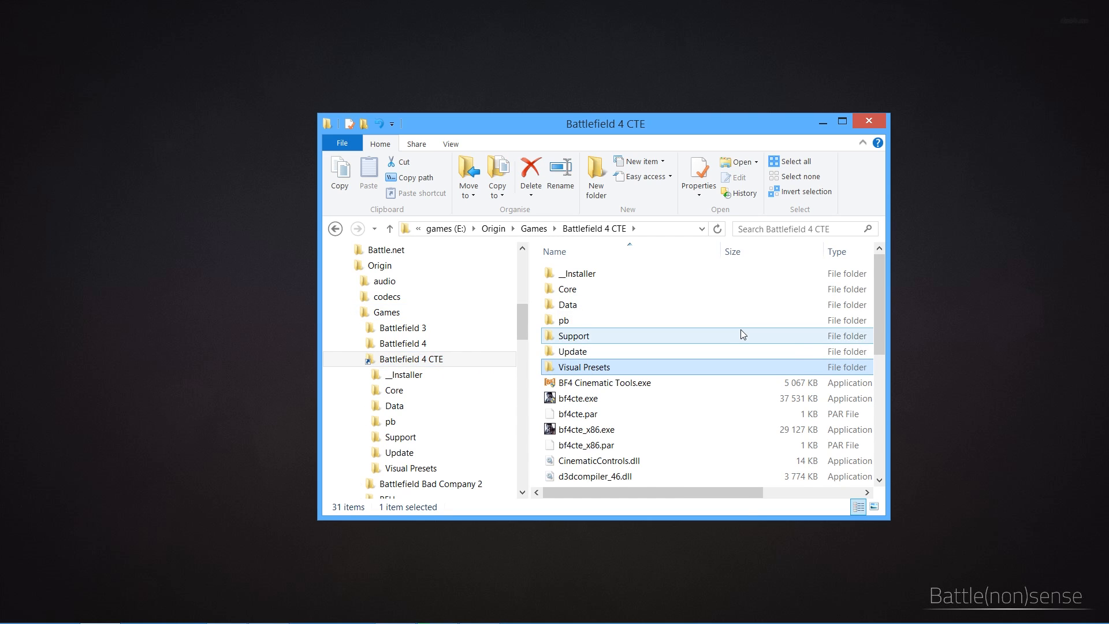
scroll("down", 3)
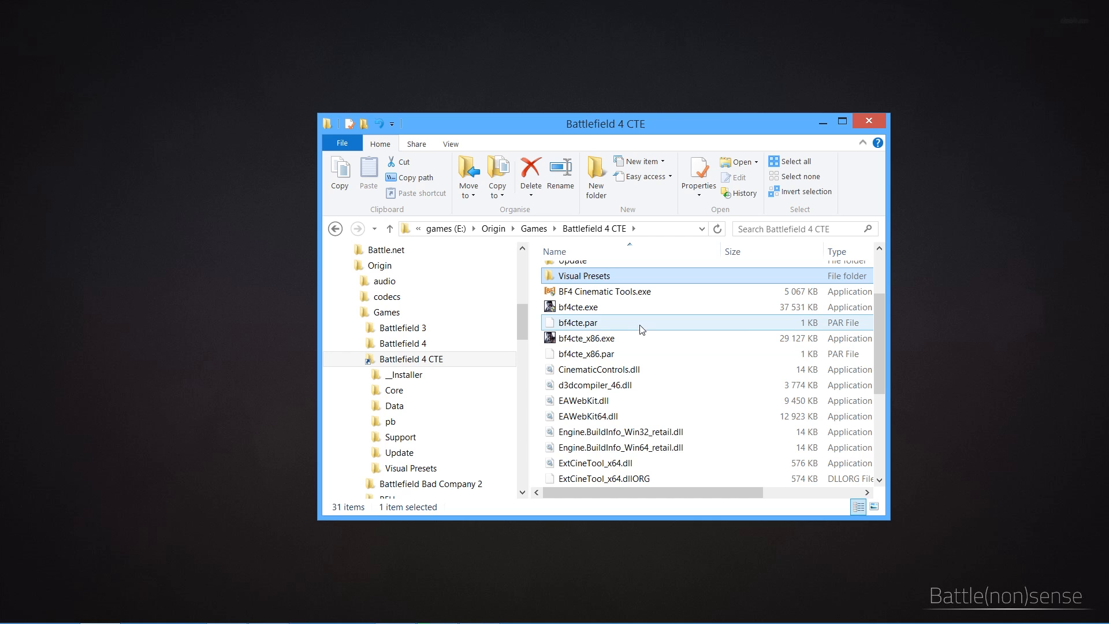
scroll("down", 3)
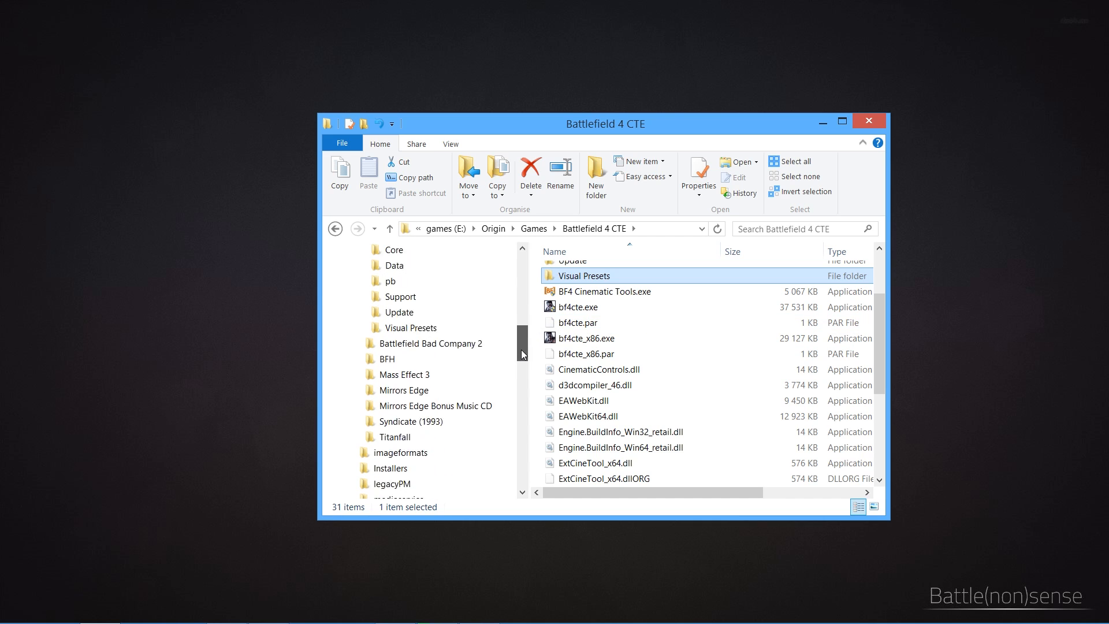
scroll("down", 3)
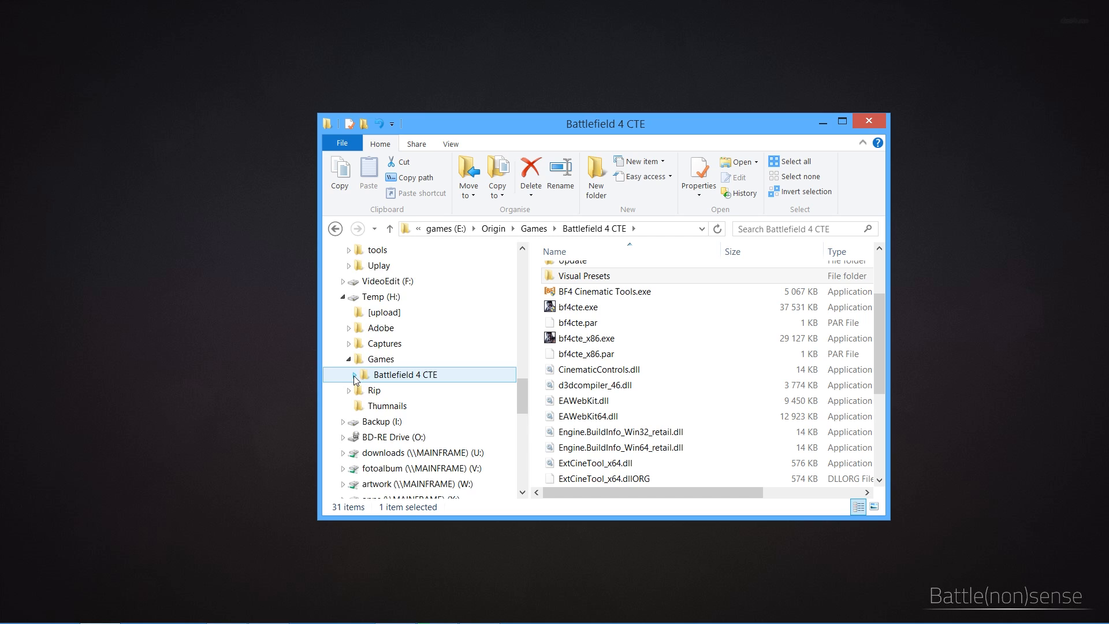
left_click(361, 375)
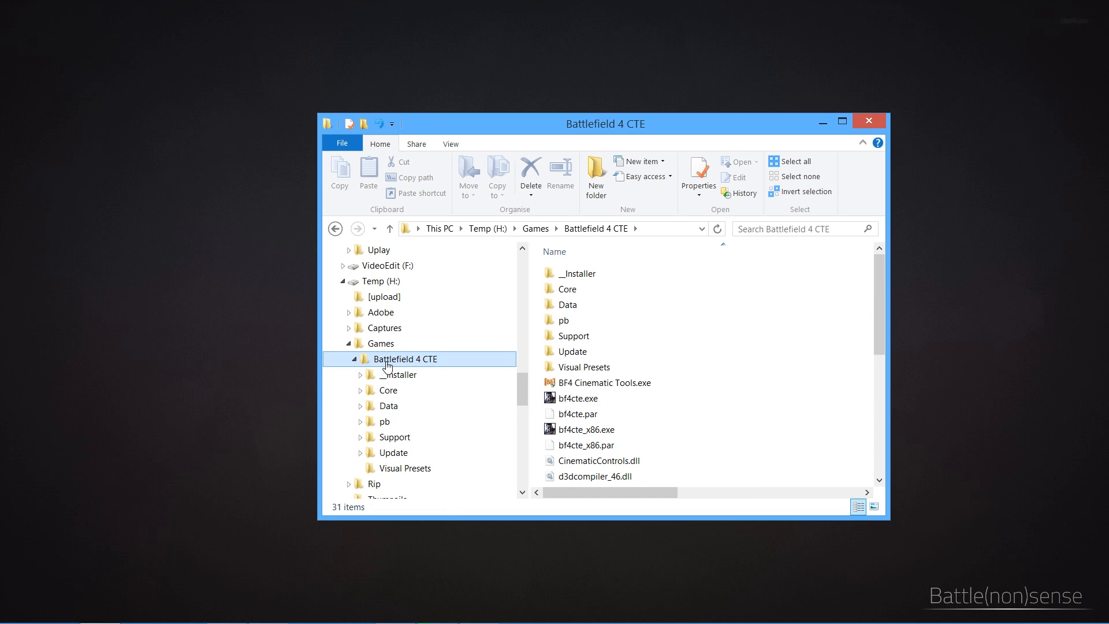
left_click(579, 398)
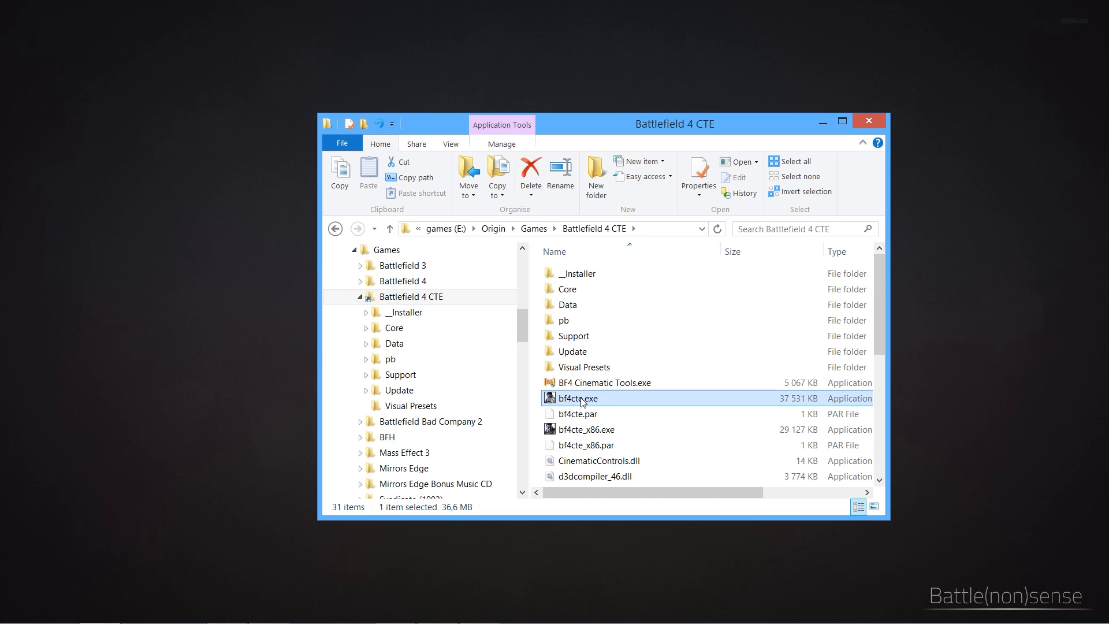
Delete bf4cte.exe through the junction, confirm it vanished on H:, then undo the deletion.
left_click(531, 173)
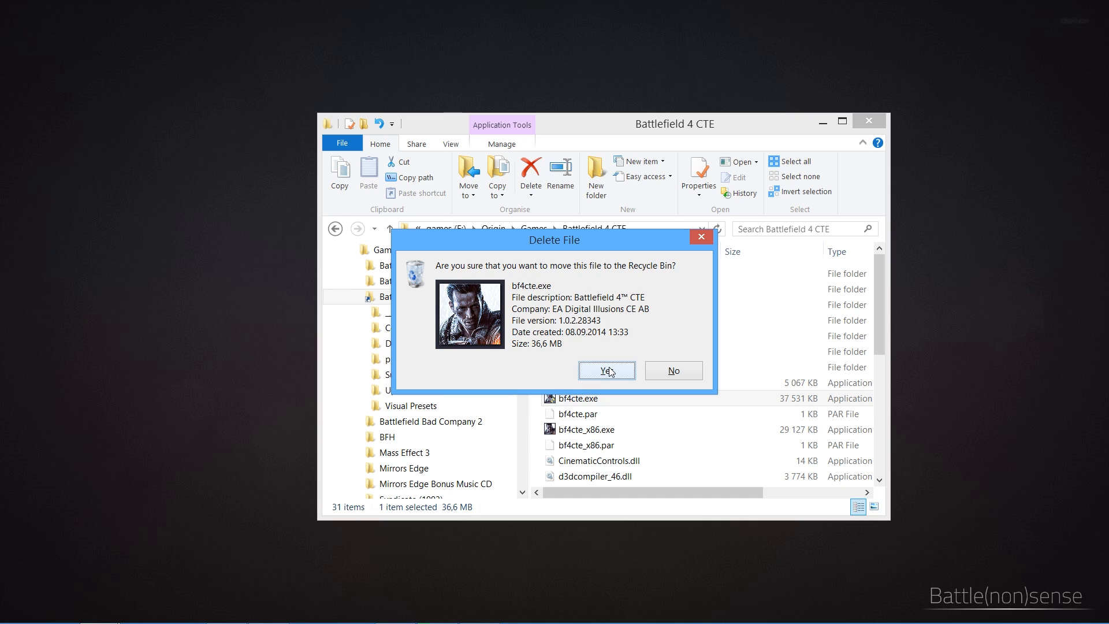
left_click(606, 370)
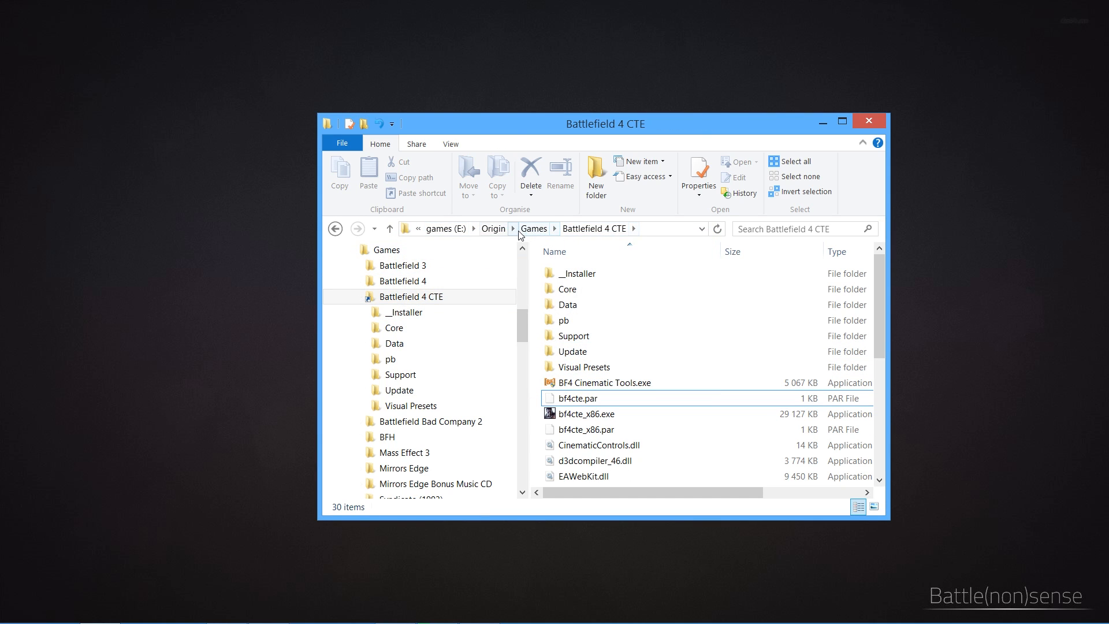
scroll("down", 3)
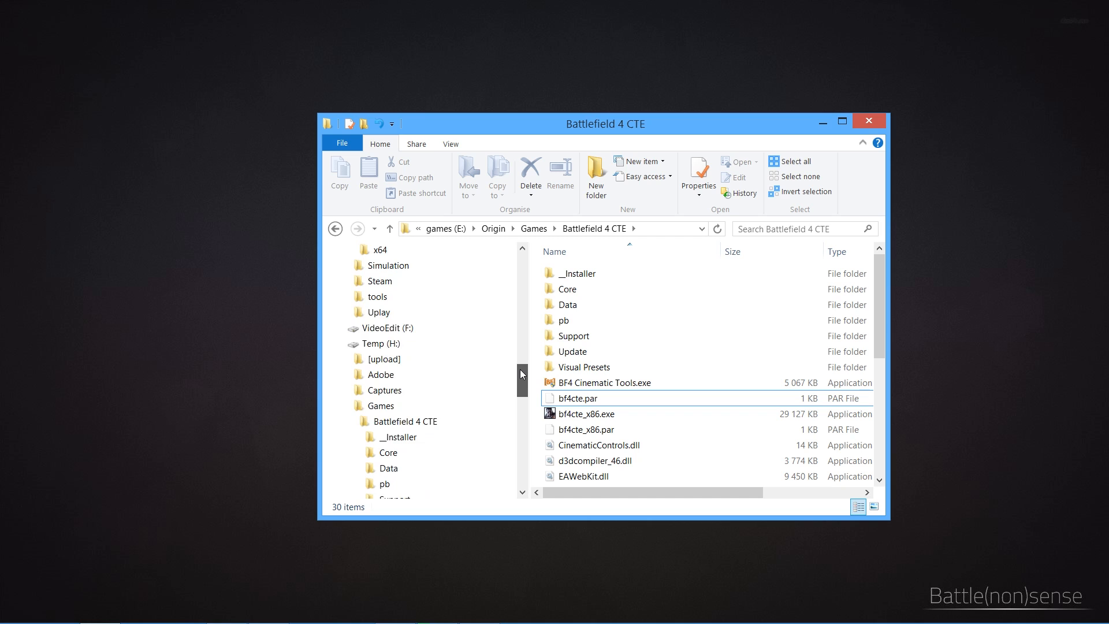
left_click(406, 359)
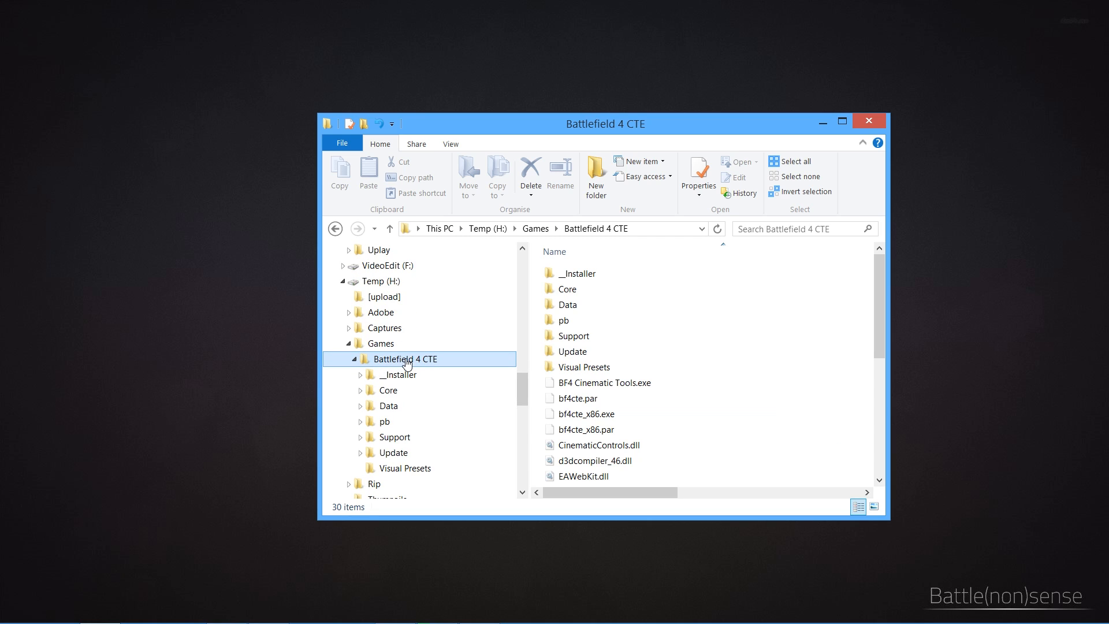
left_click(603, 382)
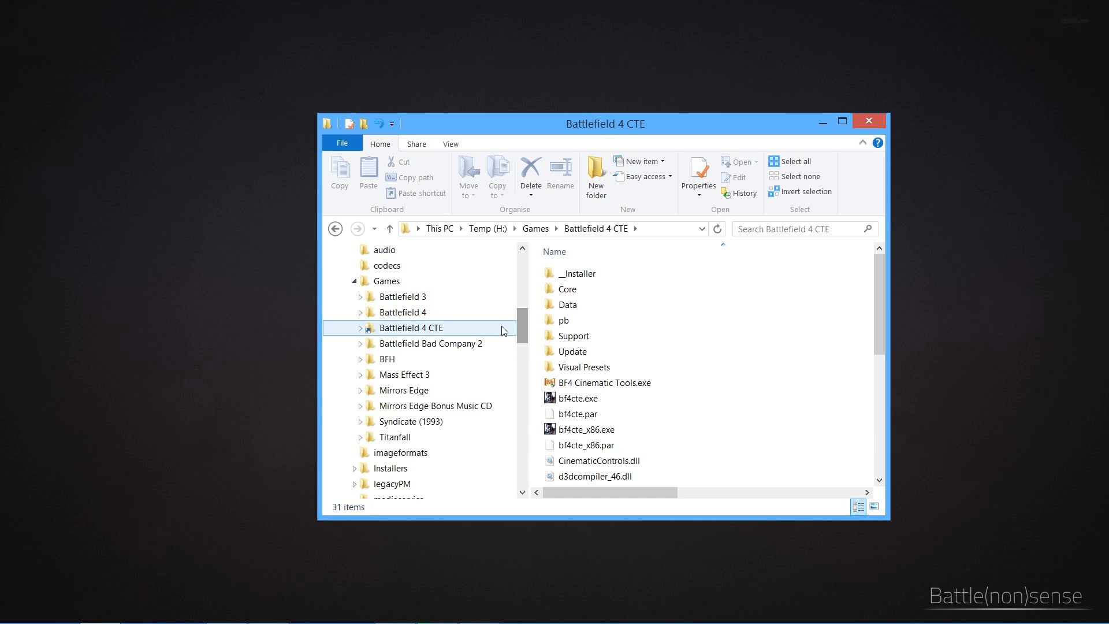
left_click(386, 281)
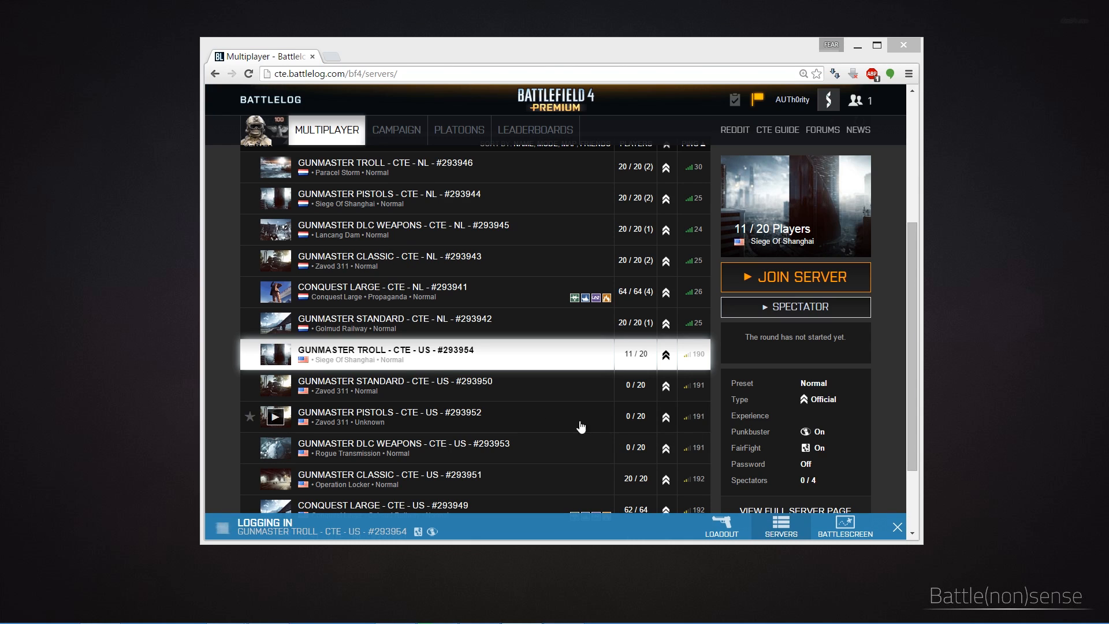
mouse_move(218, 296)
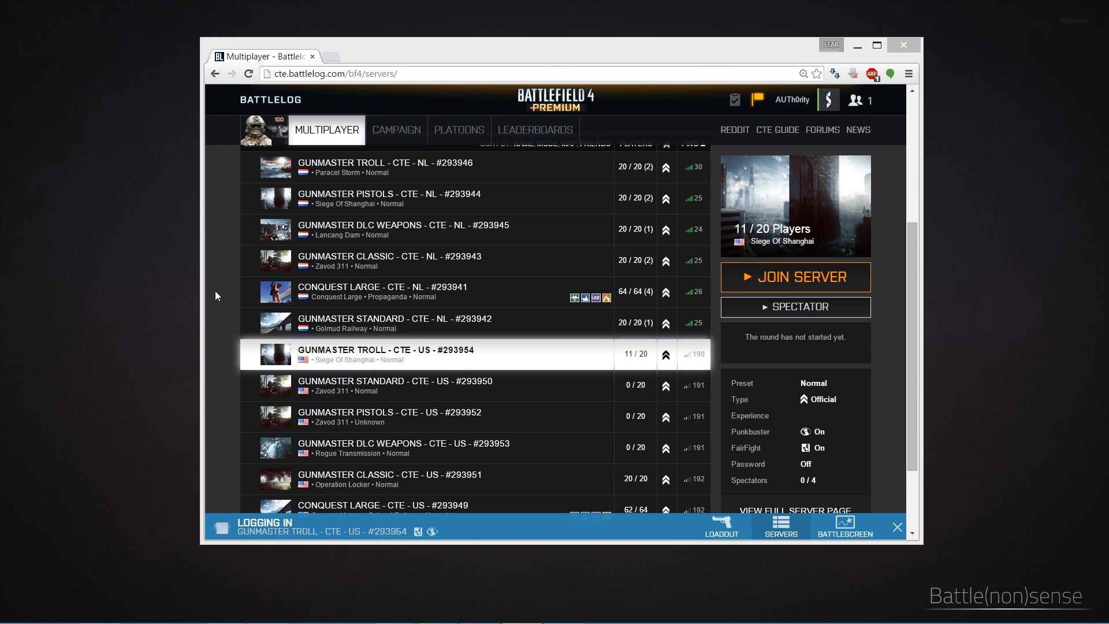
mouse_move(133, 291)
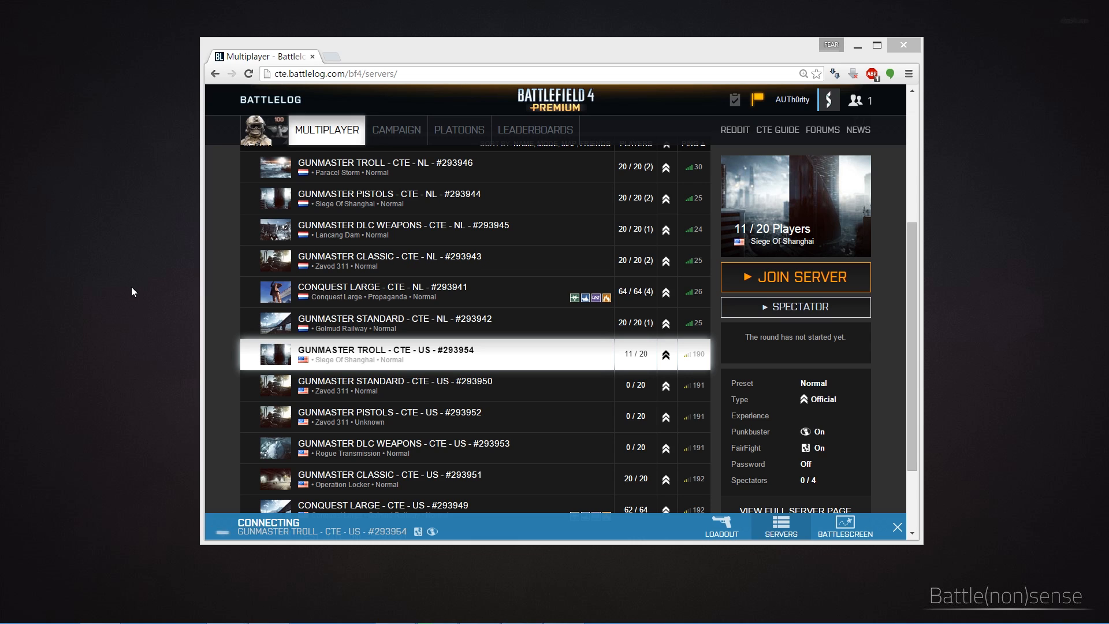
mouse_move(138, 297)
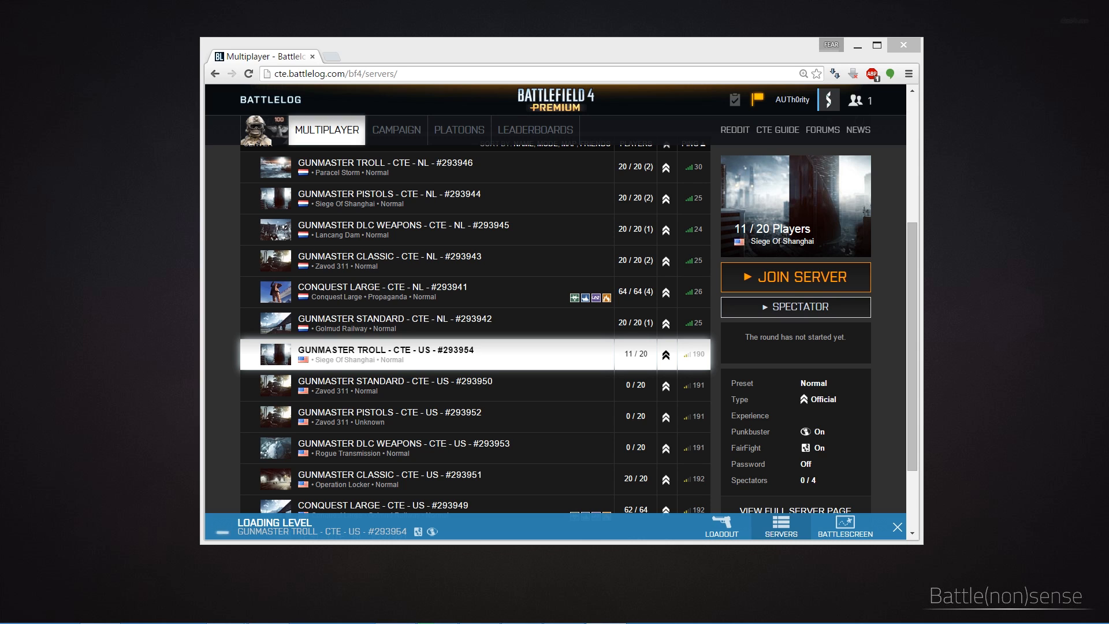
Join the GUNMASTER TROLL - CTE - US - #293954 server and switch to the game loading Siege of Shanghai.
left_click(795, 276)
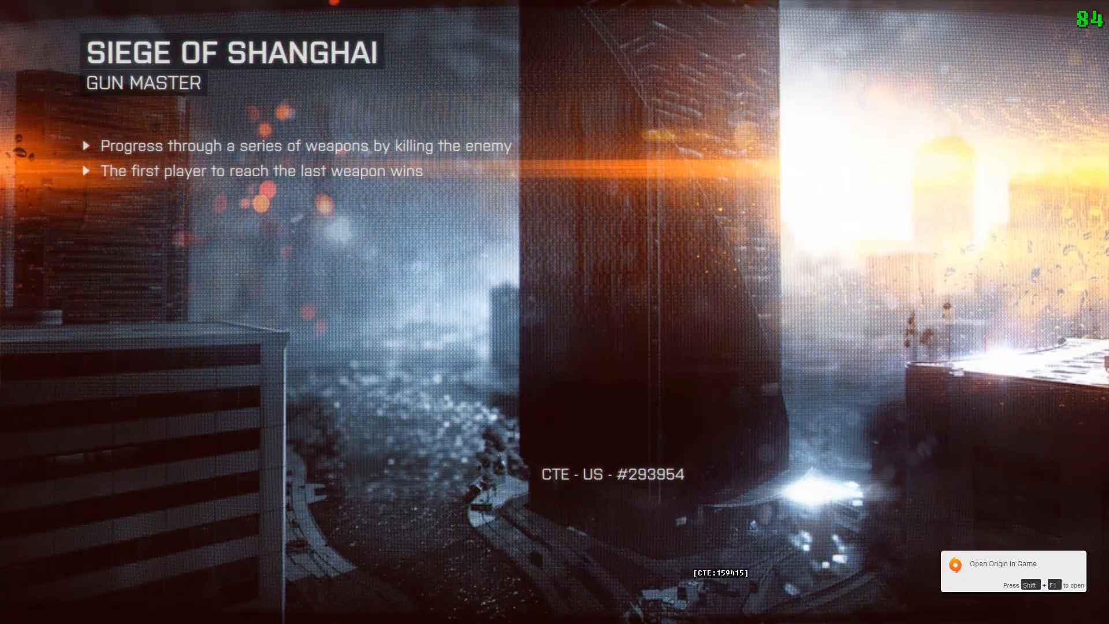